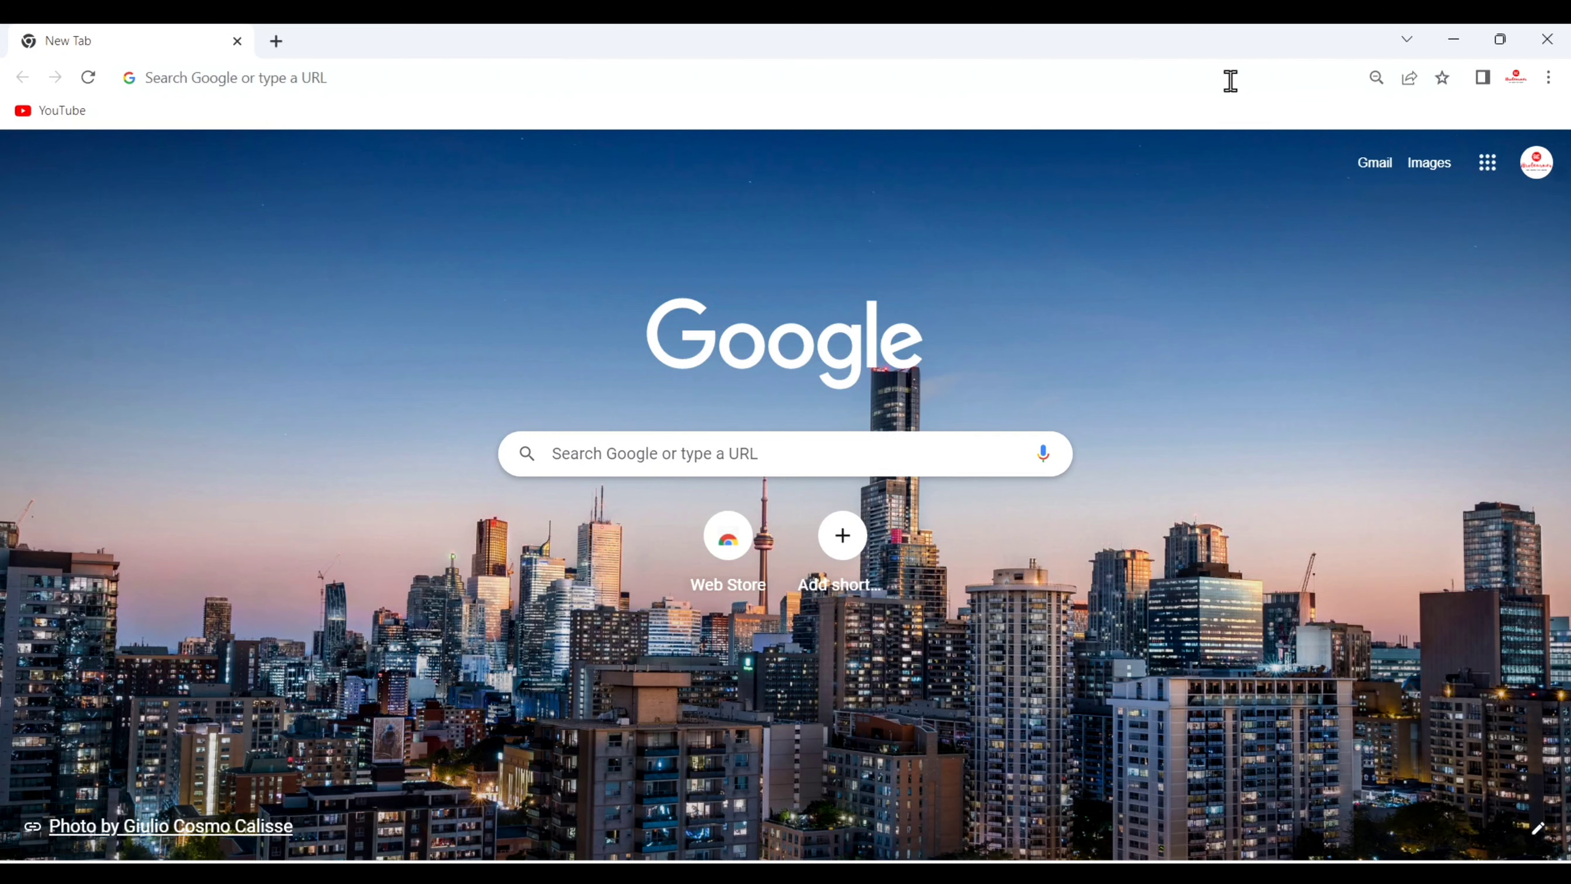
- Search Google for 'postman download' to find the official Postman downloads page
type("postgresql download")
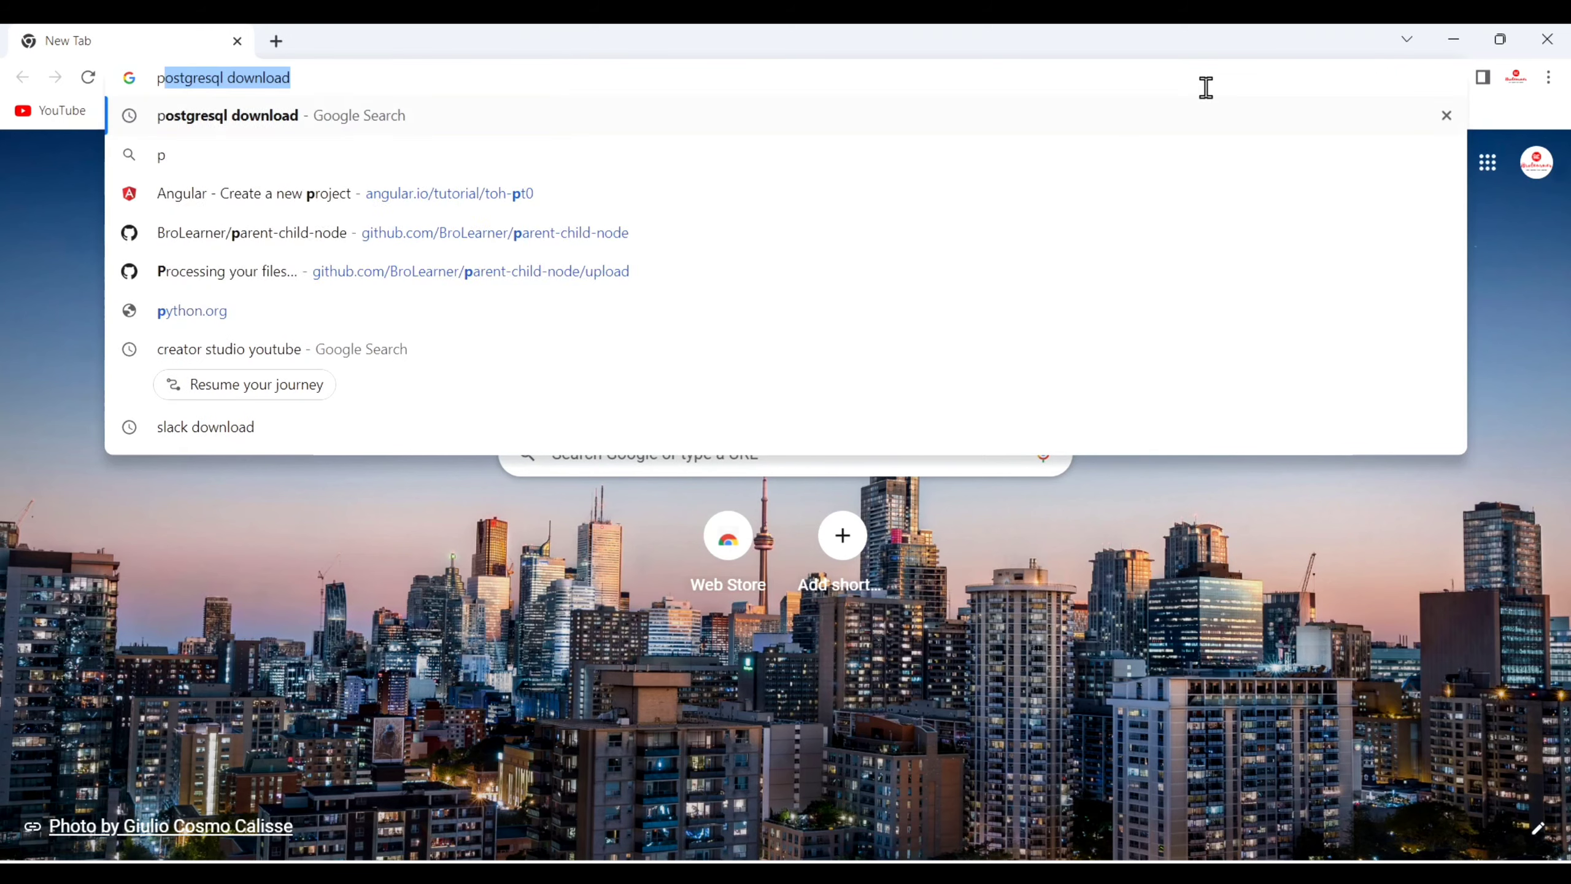
type("postman")
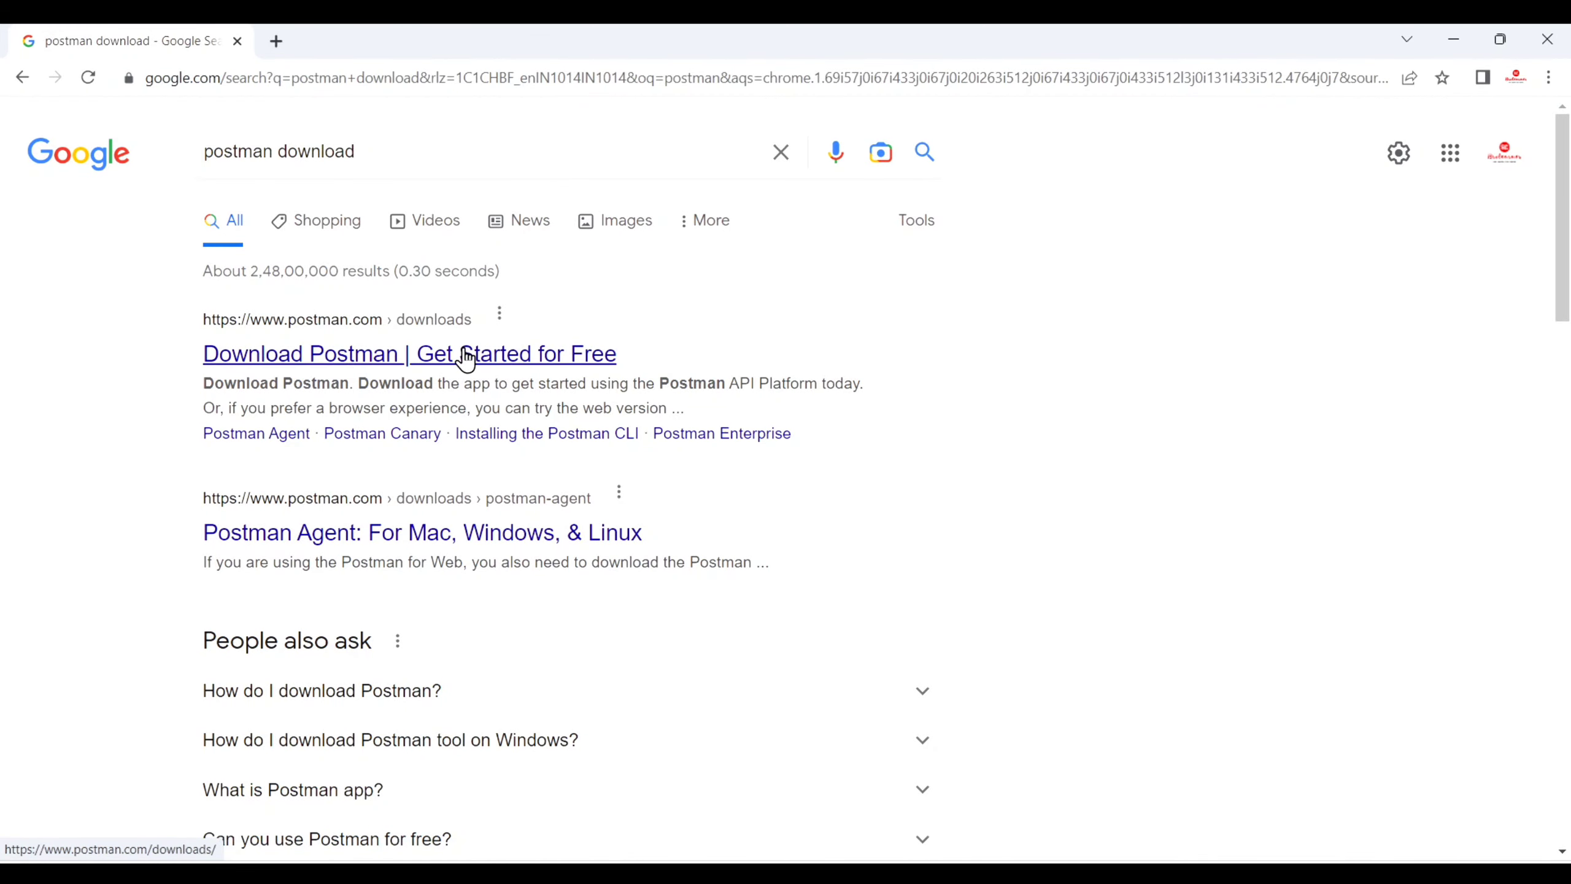
- Download the Windows 64-bit installer Postman-win64-Setup.exe from the official downloads page
left_click(408, 352)
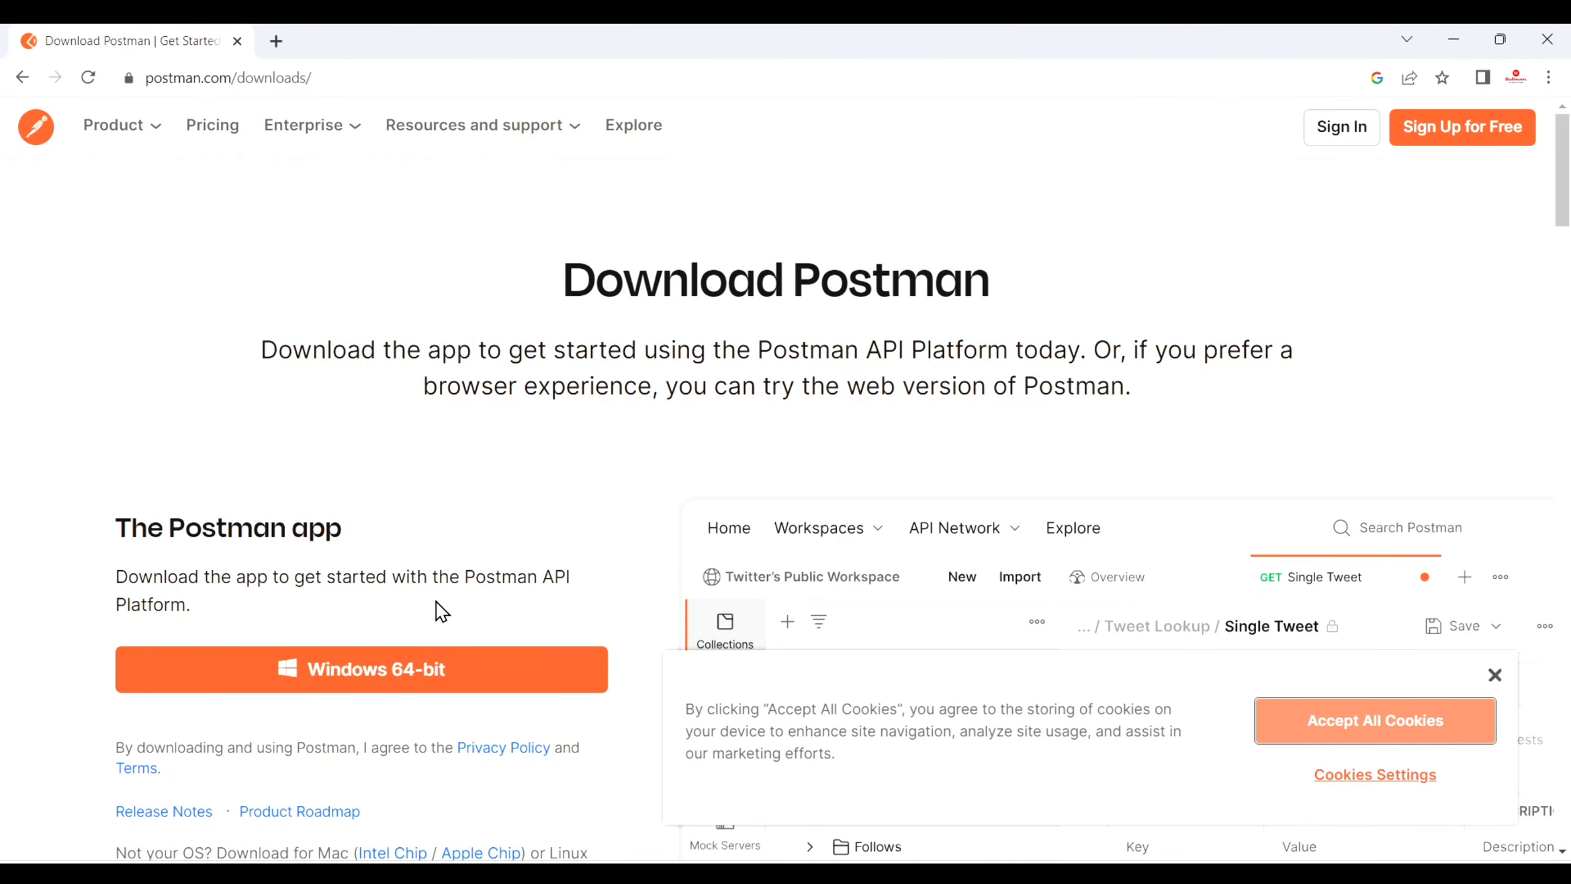
mouse_move(332, 681)
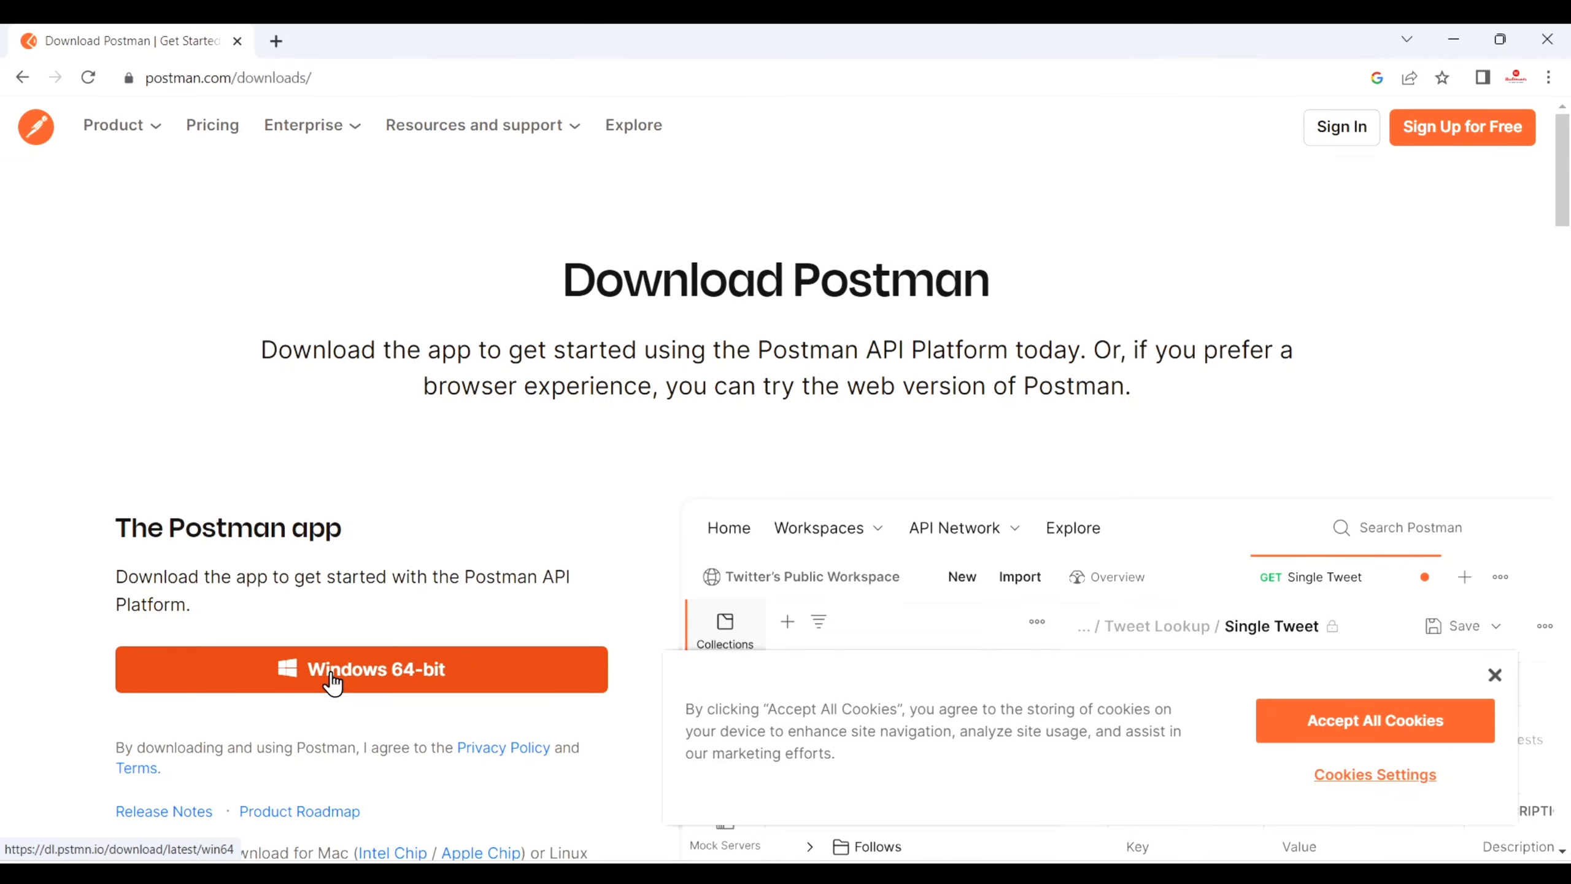
right_click(361, 669)
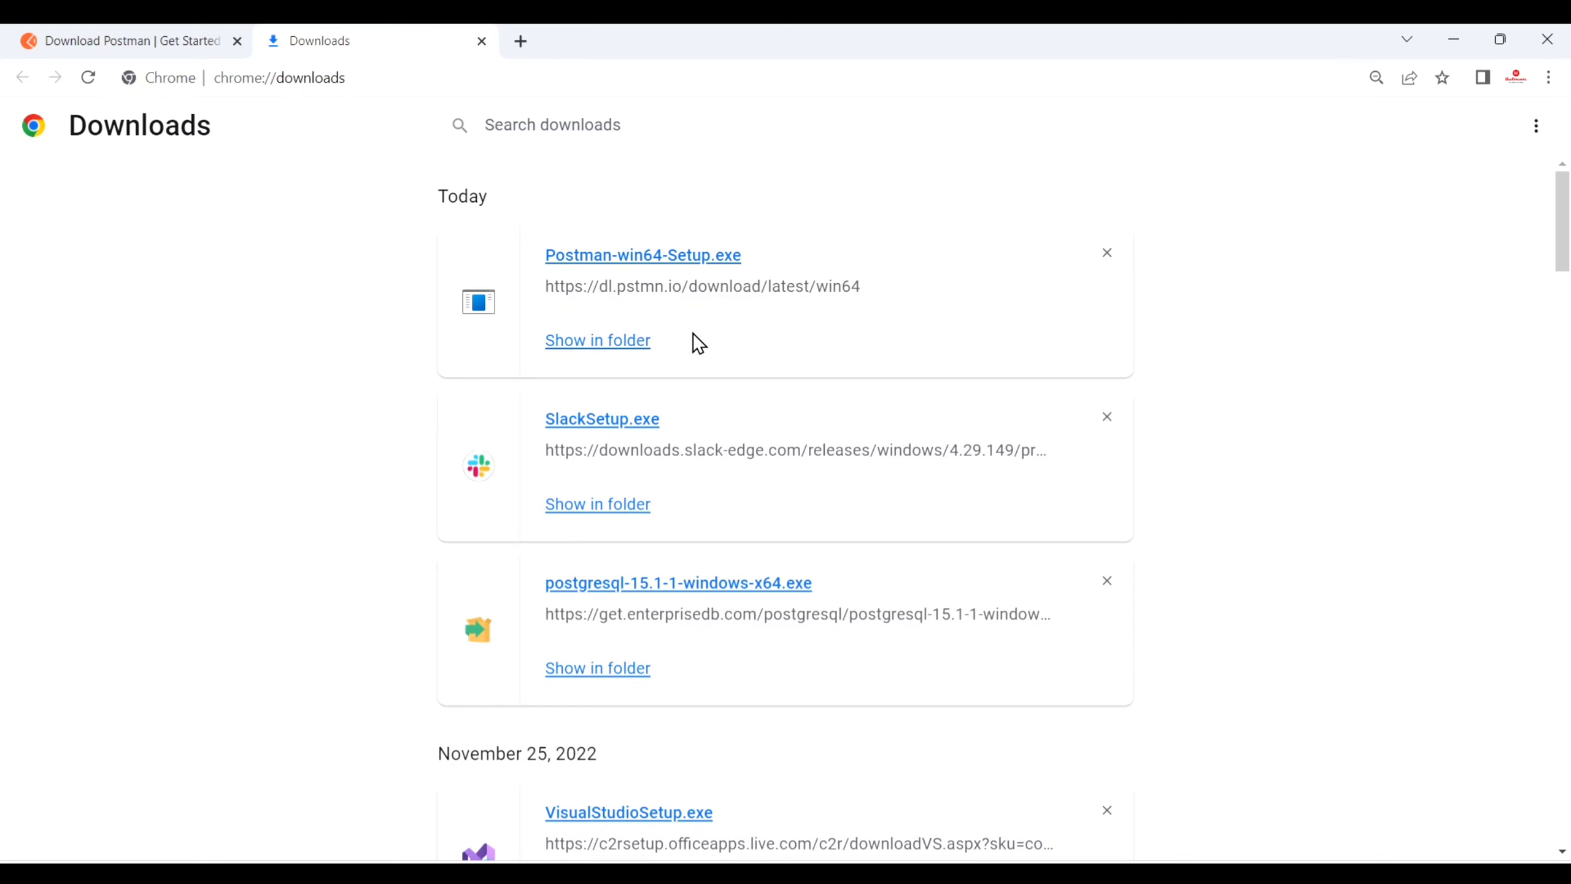
- Reveal Postman-win64-Setup.exe in the Downloads folder and run the installer
left_click(596, 340)
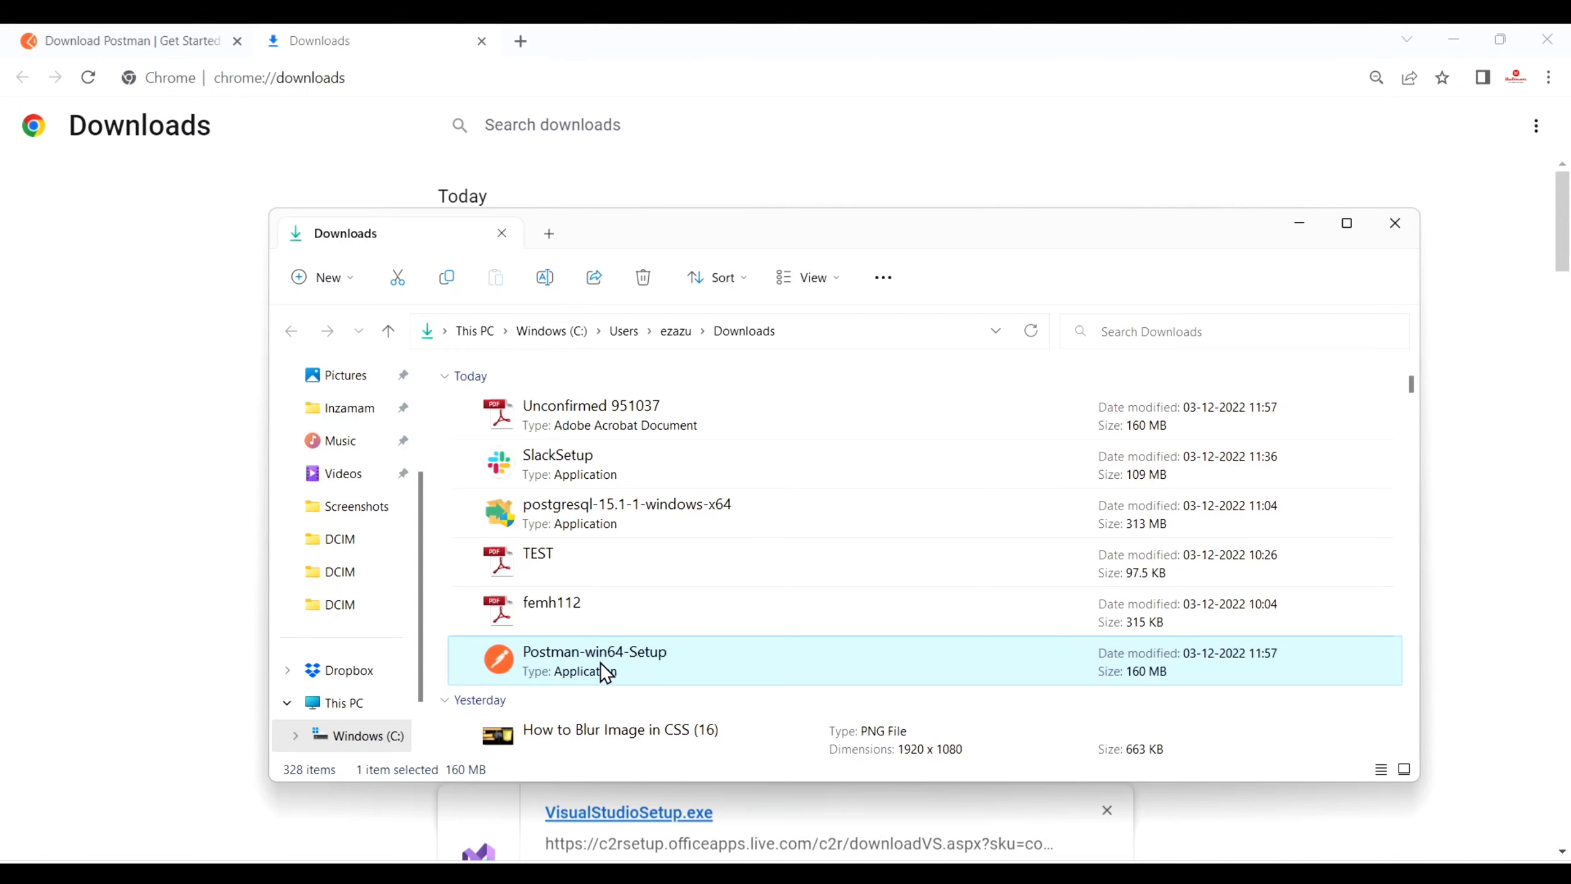
mouse_move(1453, 36)
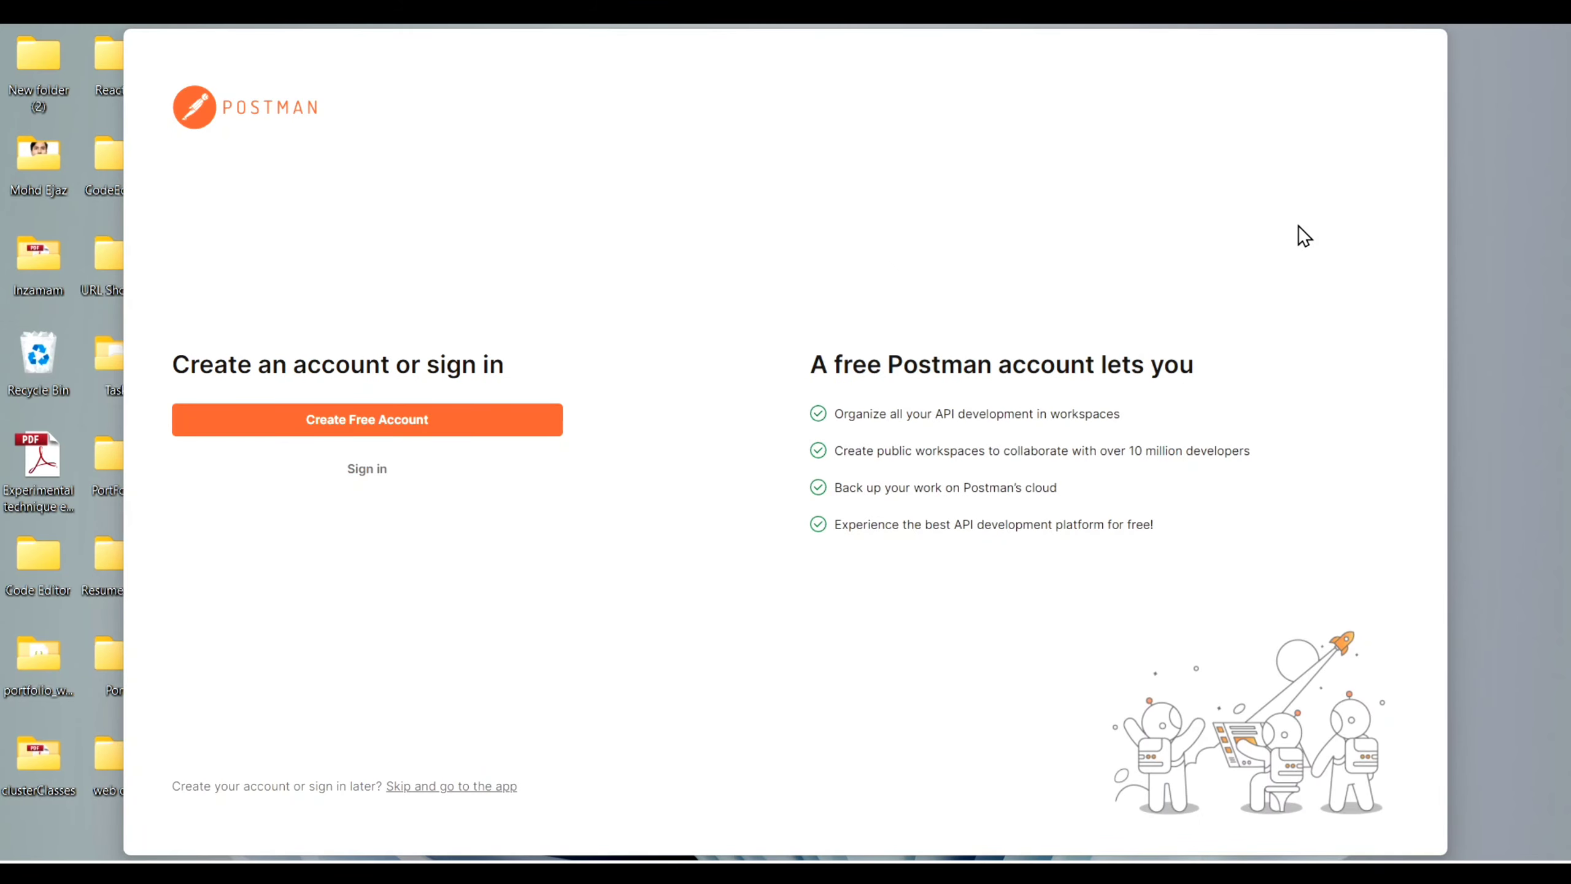
mouse_move(418, 434)
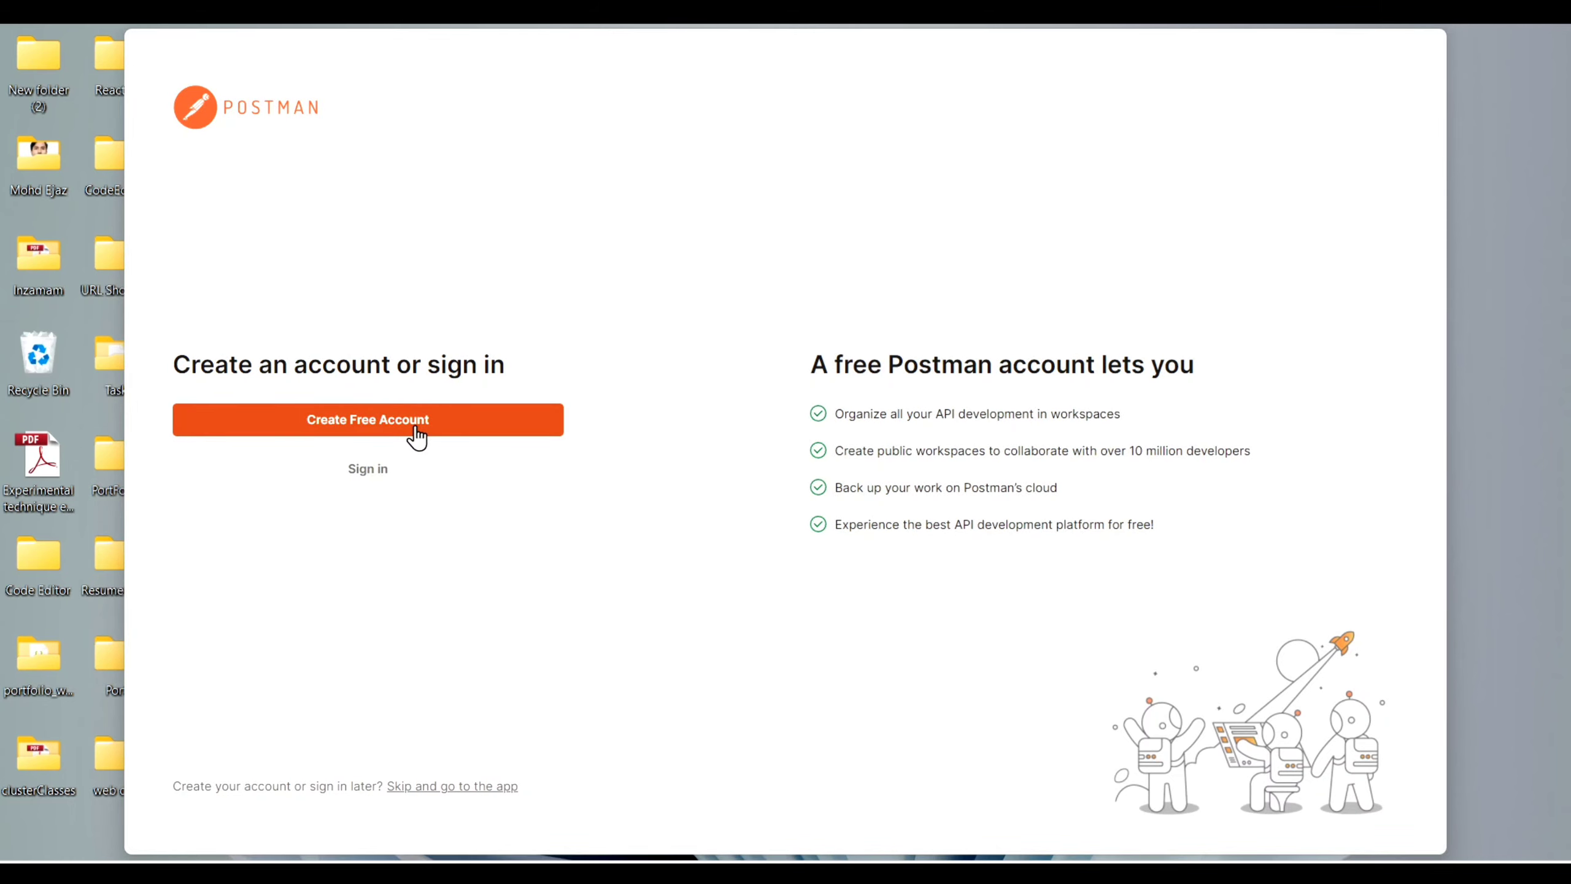
mouse_move(418, 563)
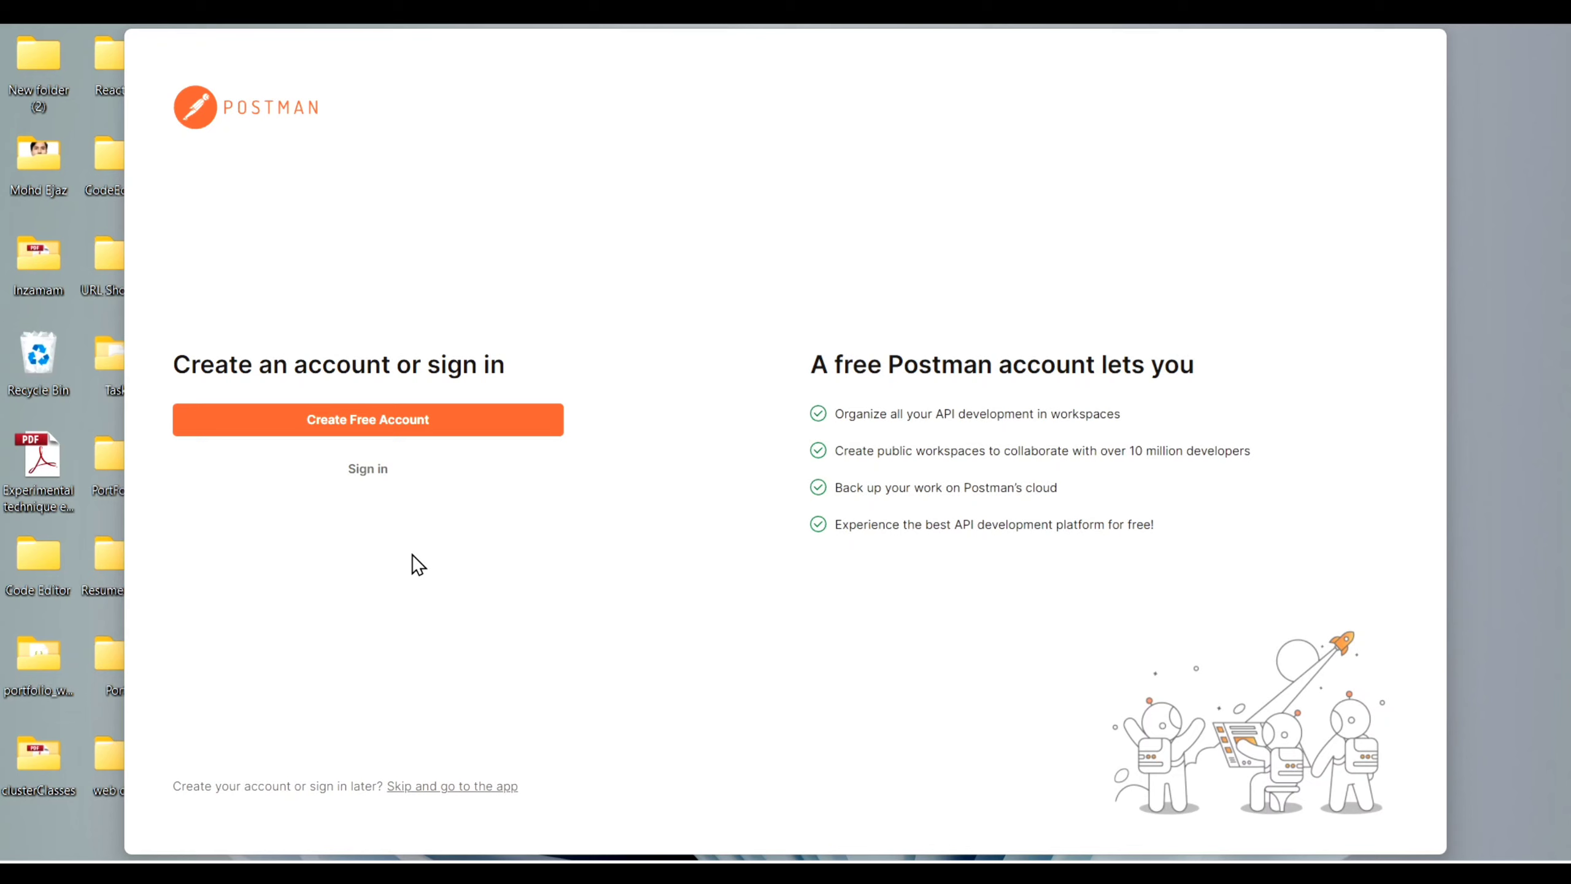
mouse_move(451, 799)
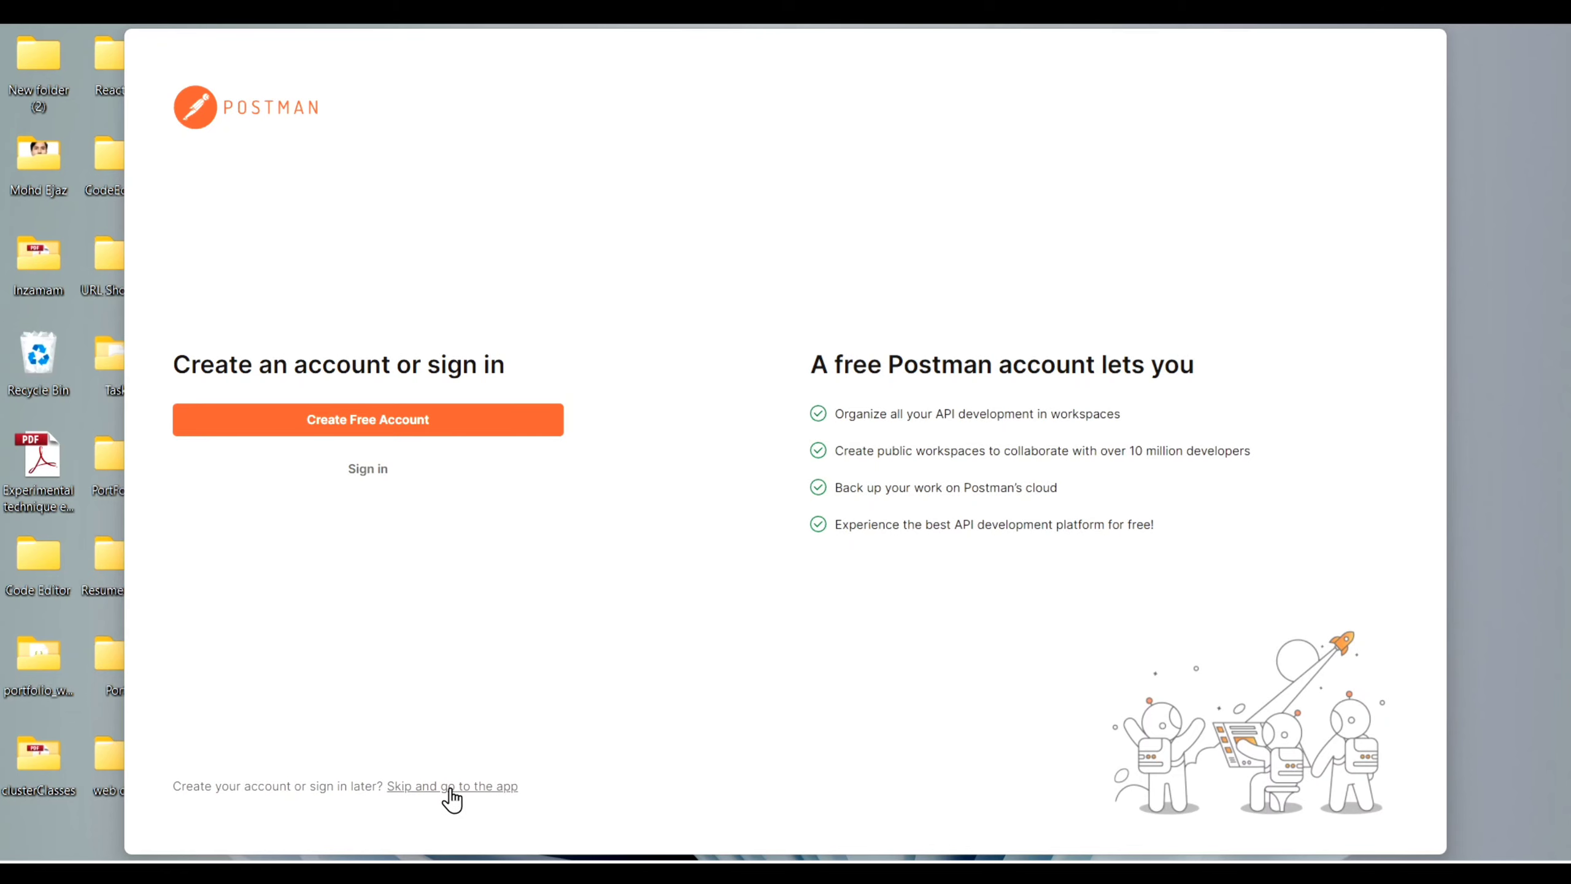
- Skip account creation to enter the local Scratch Pad and dismiss its banner
left_click(451, 786)
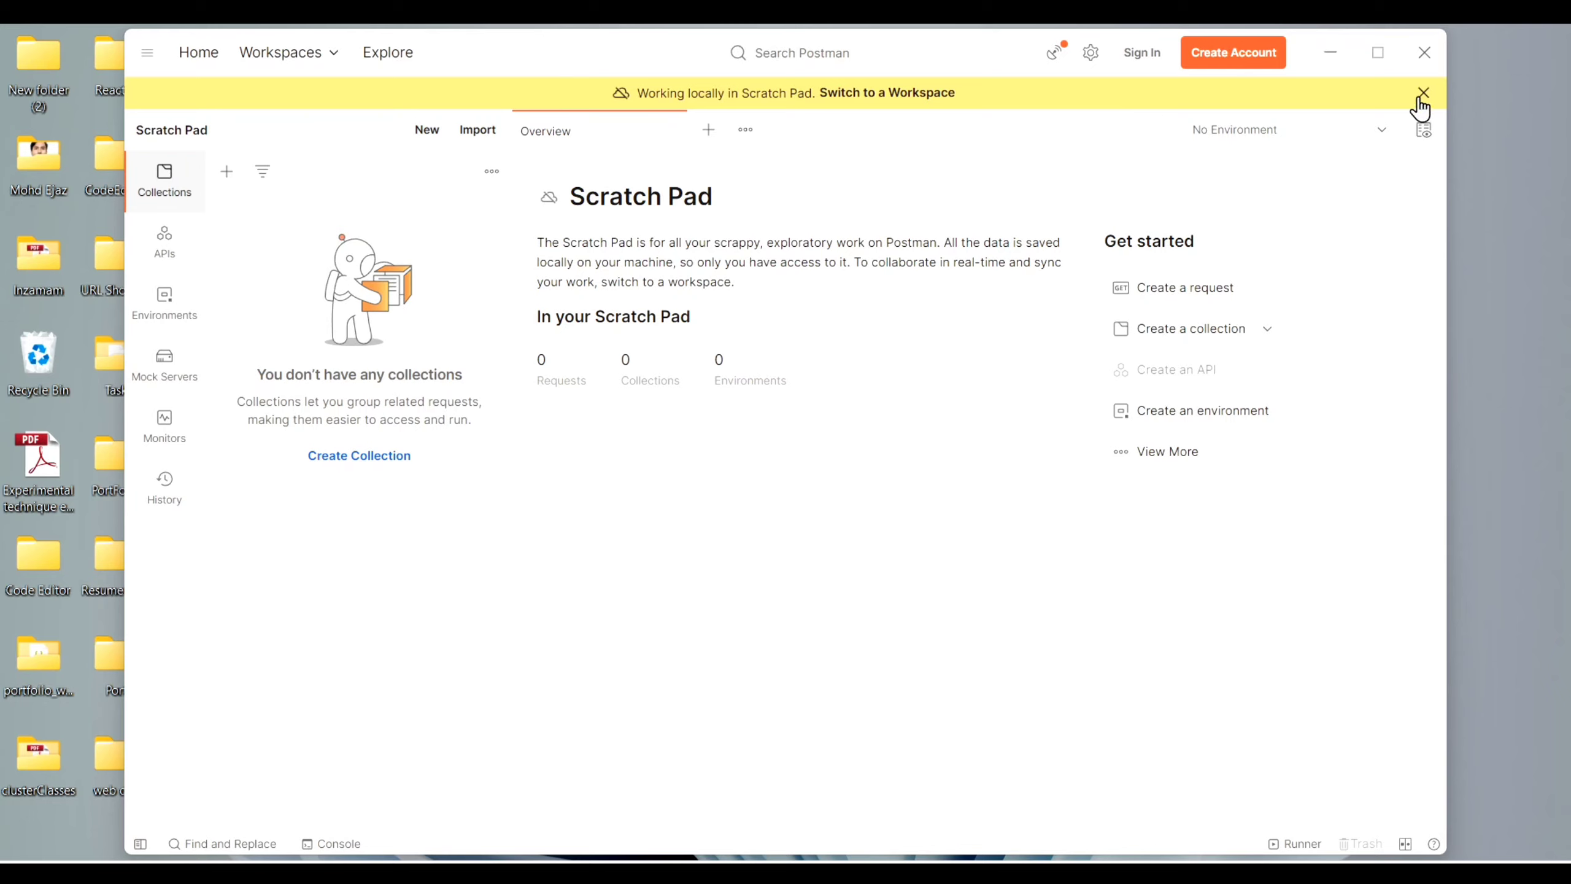
mouse_move(1203, 63)
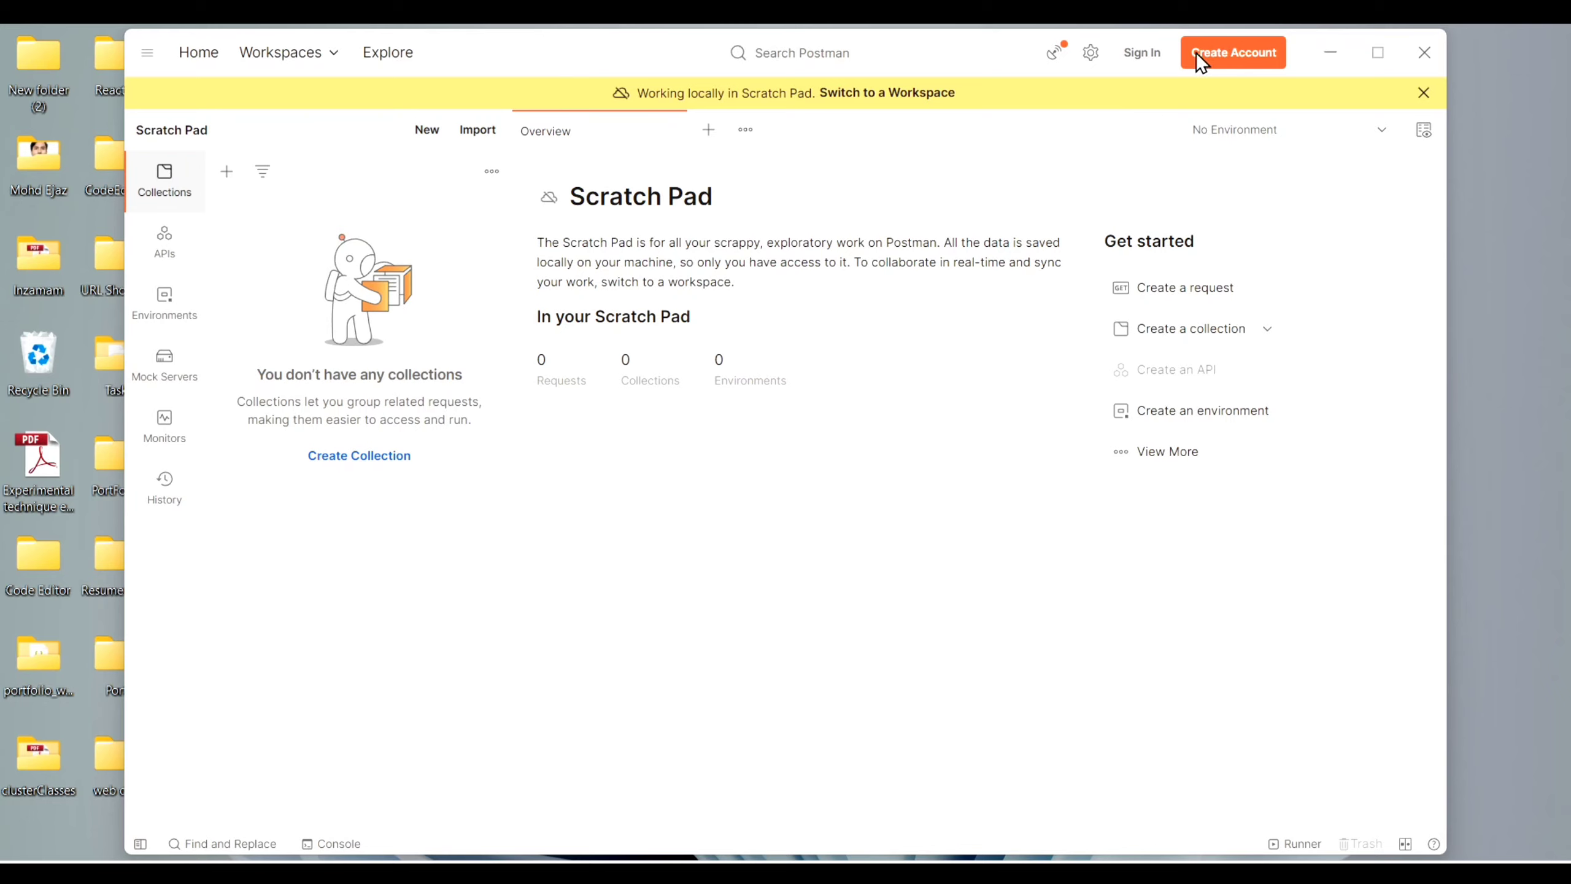
left_click(1421, 92)
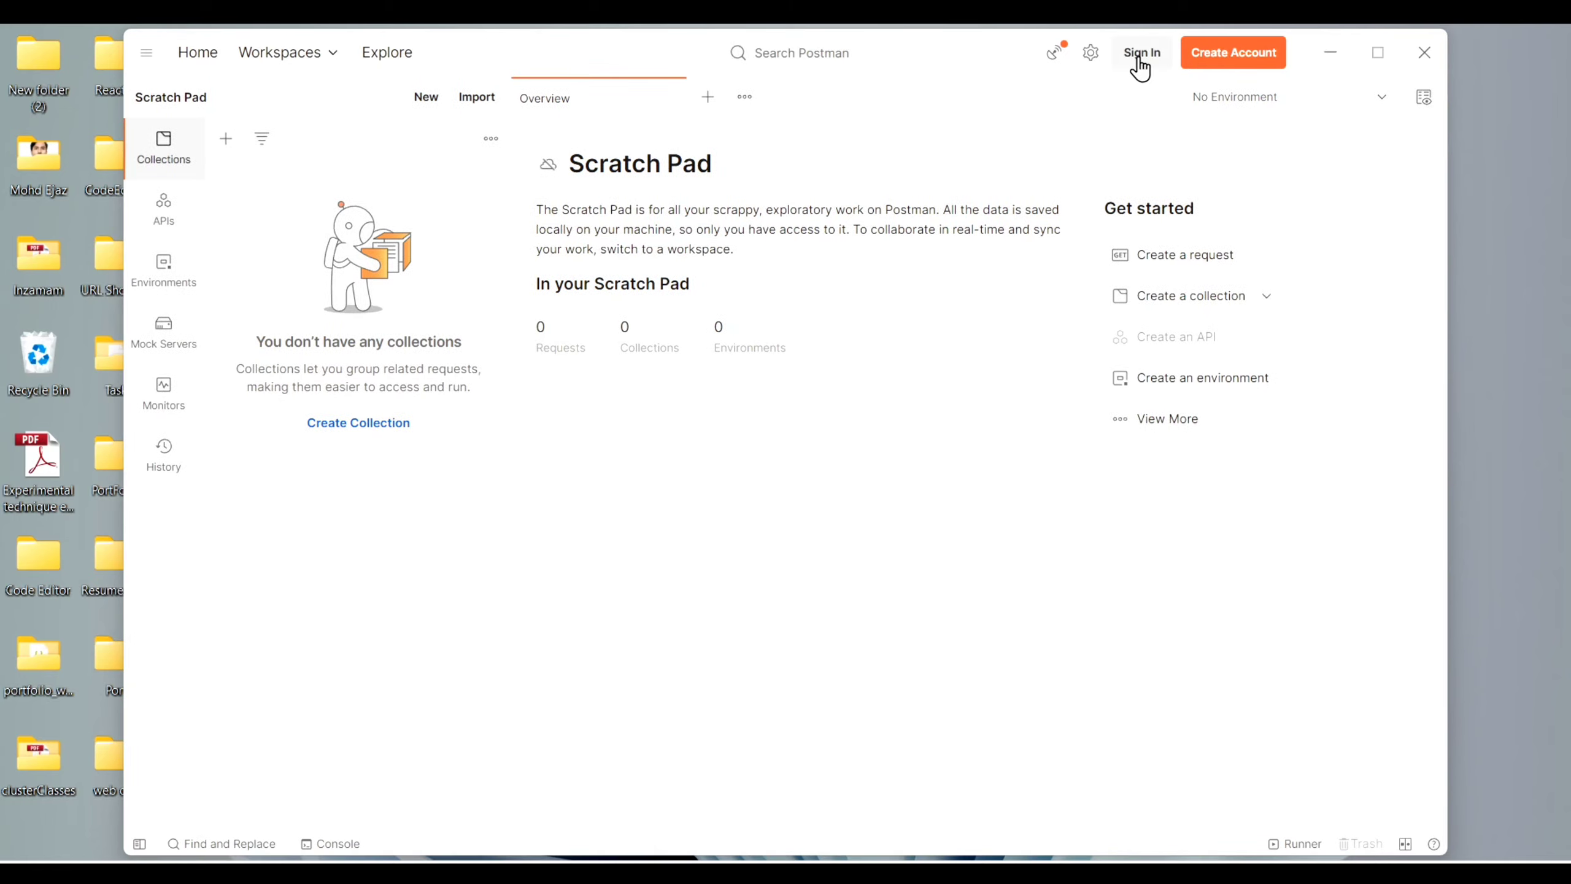
- Start Postman sign-in with Google and choose the Google account to continue
left_click(1140, 51)
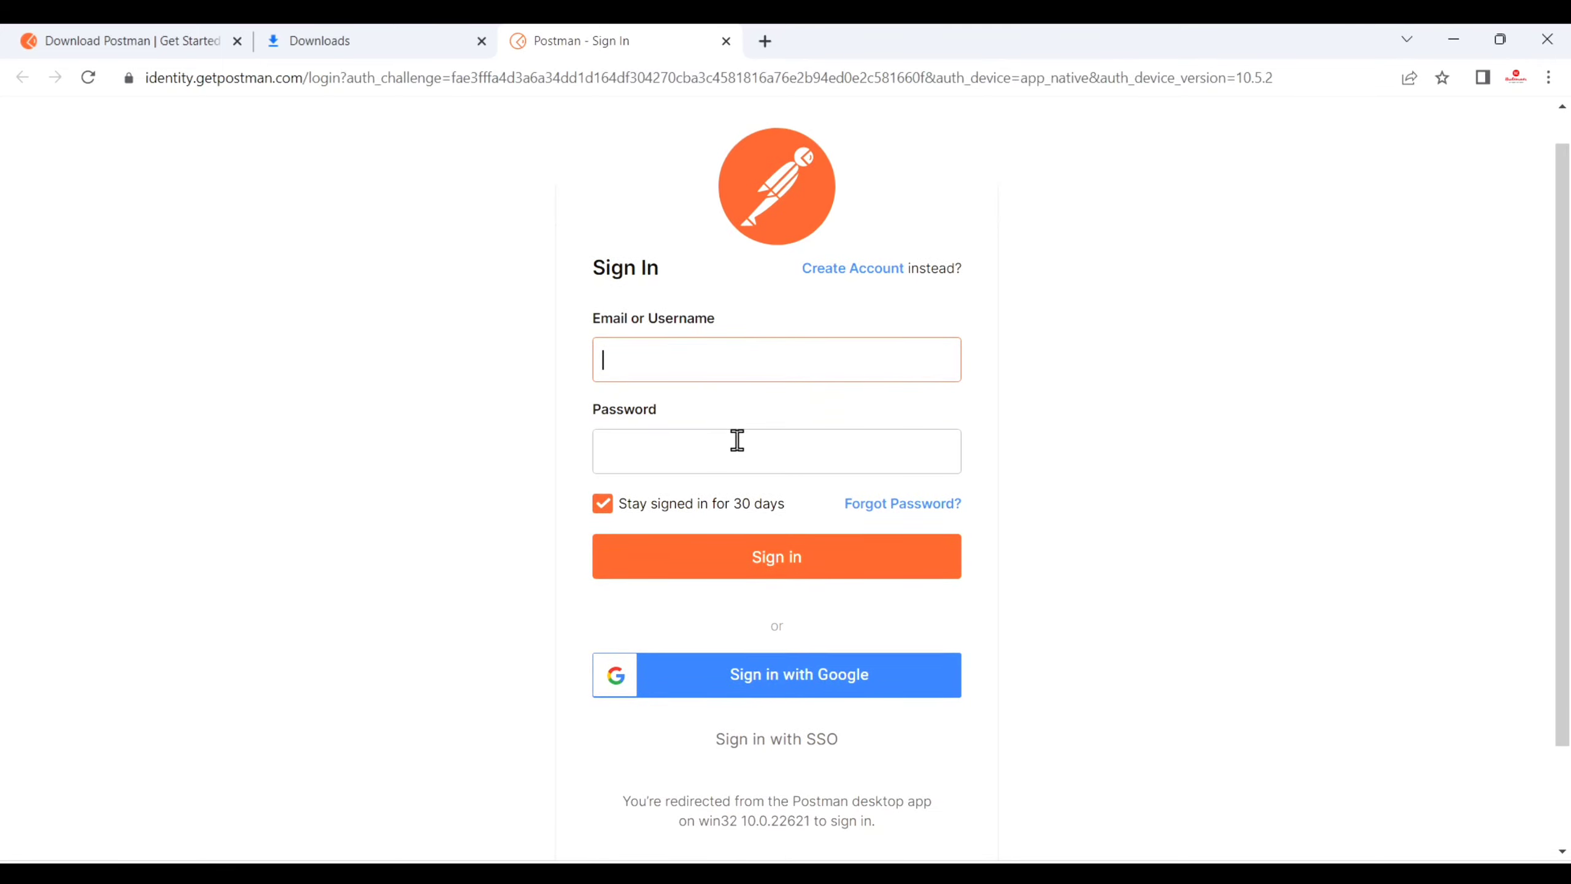
scroll("down", 3)
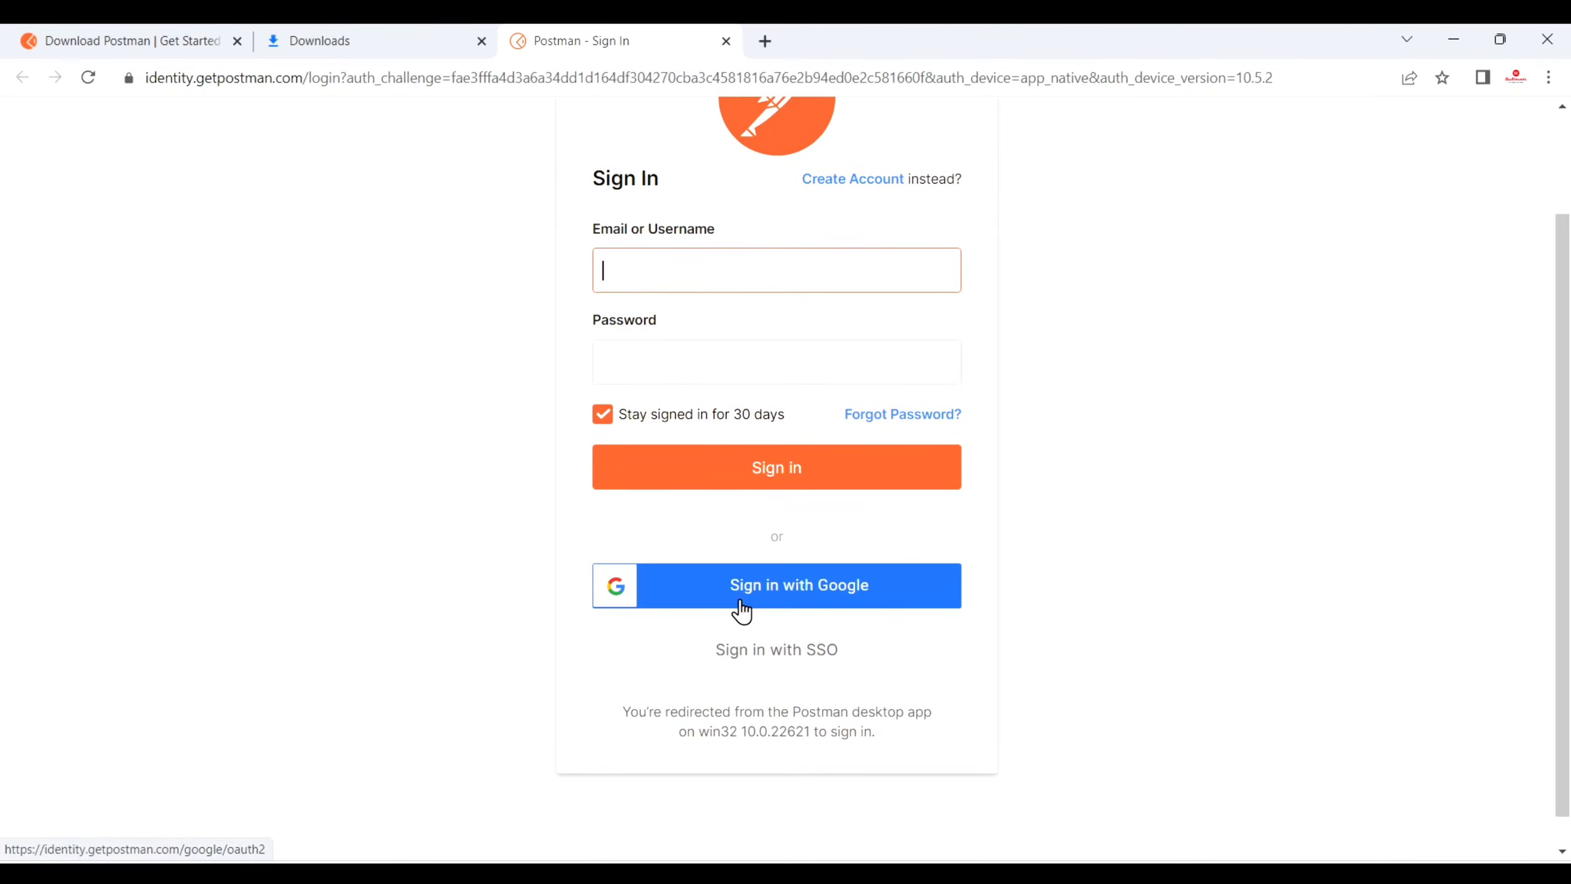
mouse_move(772, 599)
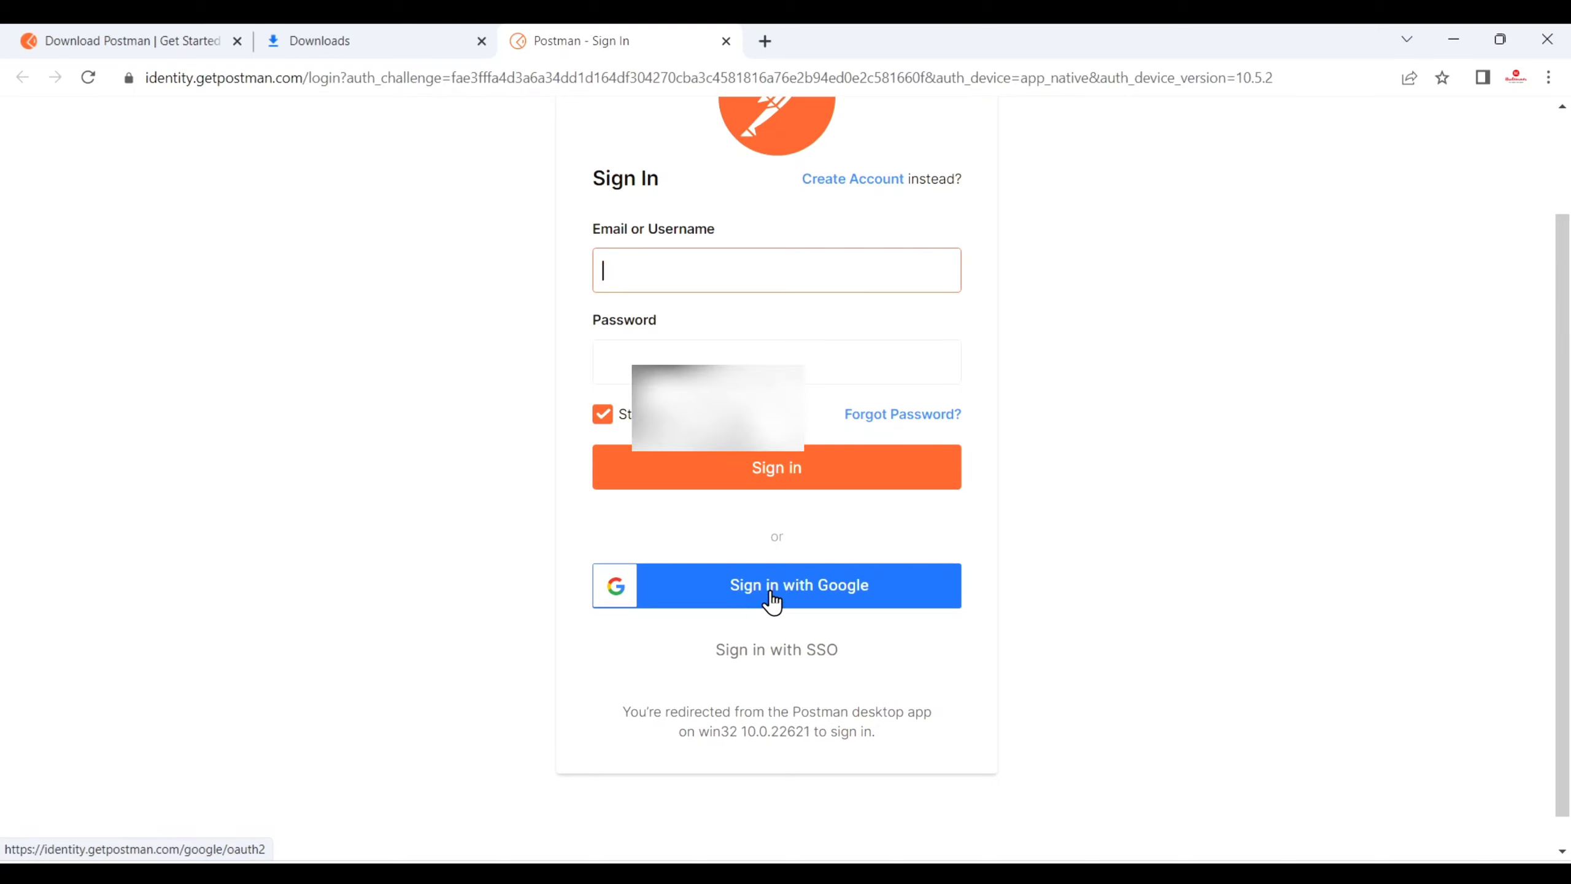
left_click(777, 585)
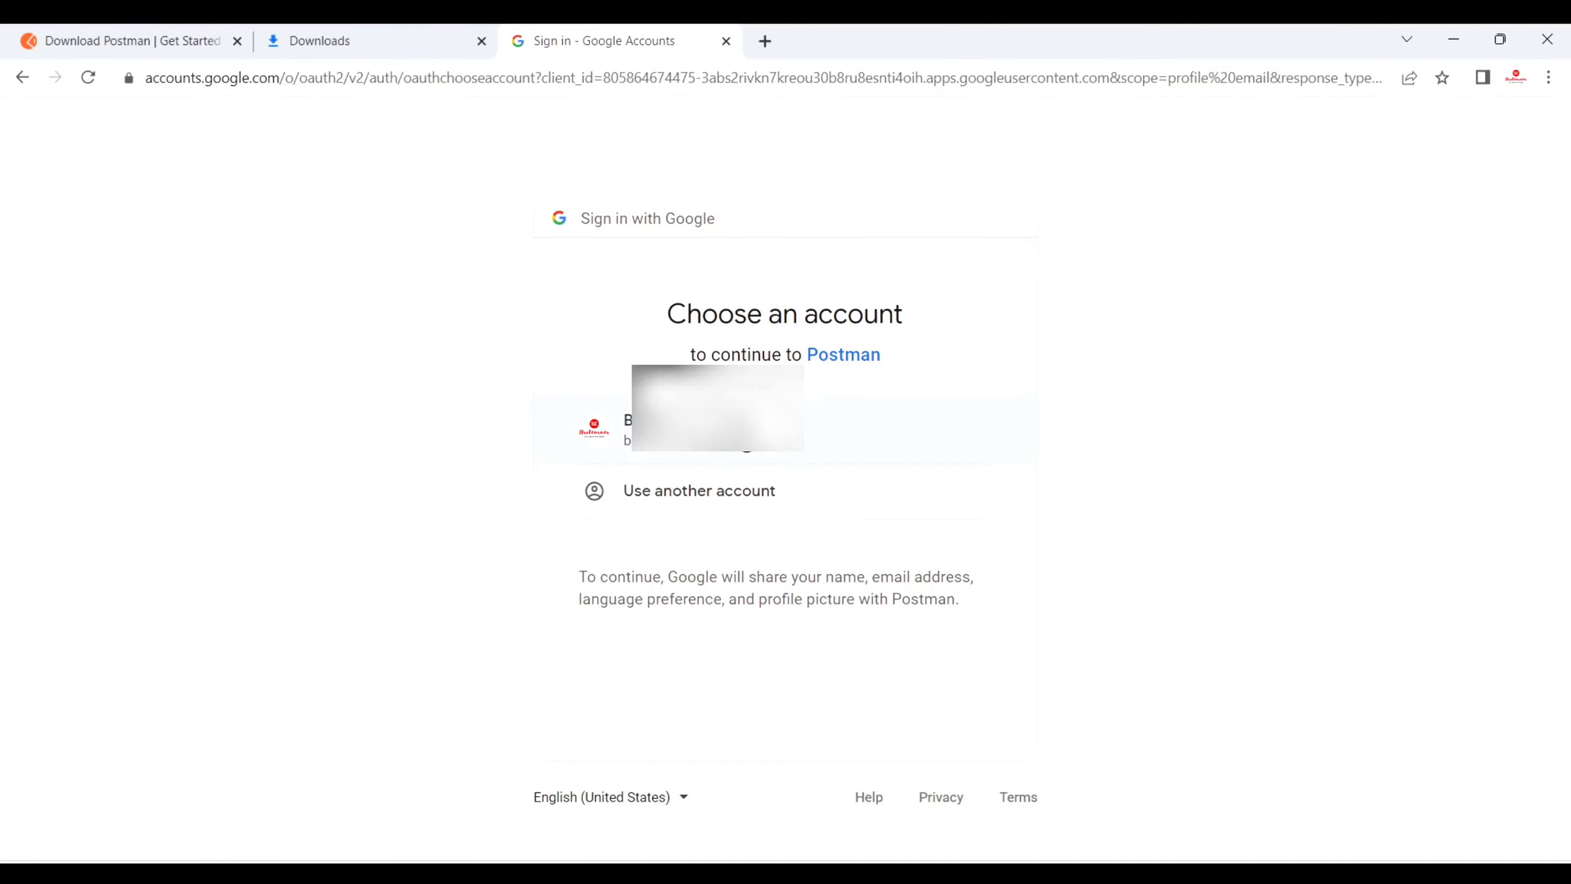
left_click(717, 428)
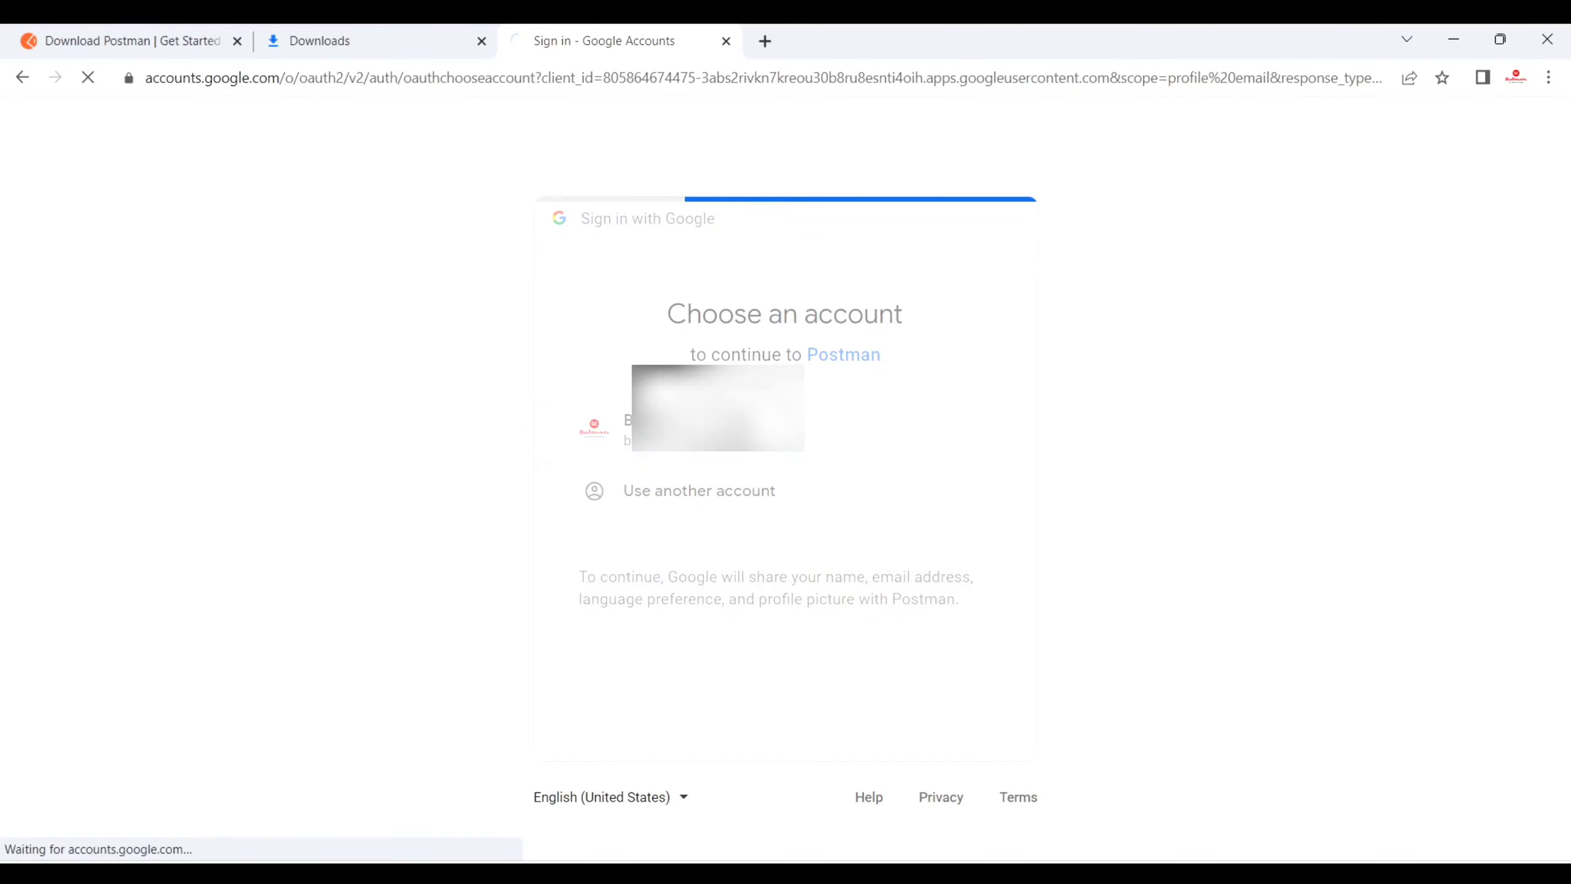
left_click(714, 418)
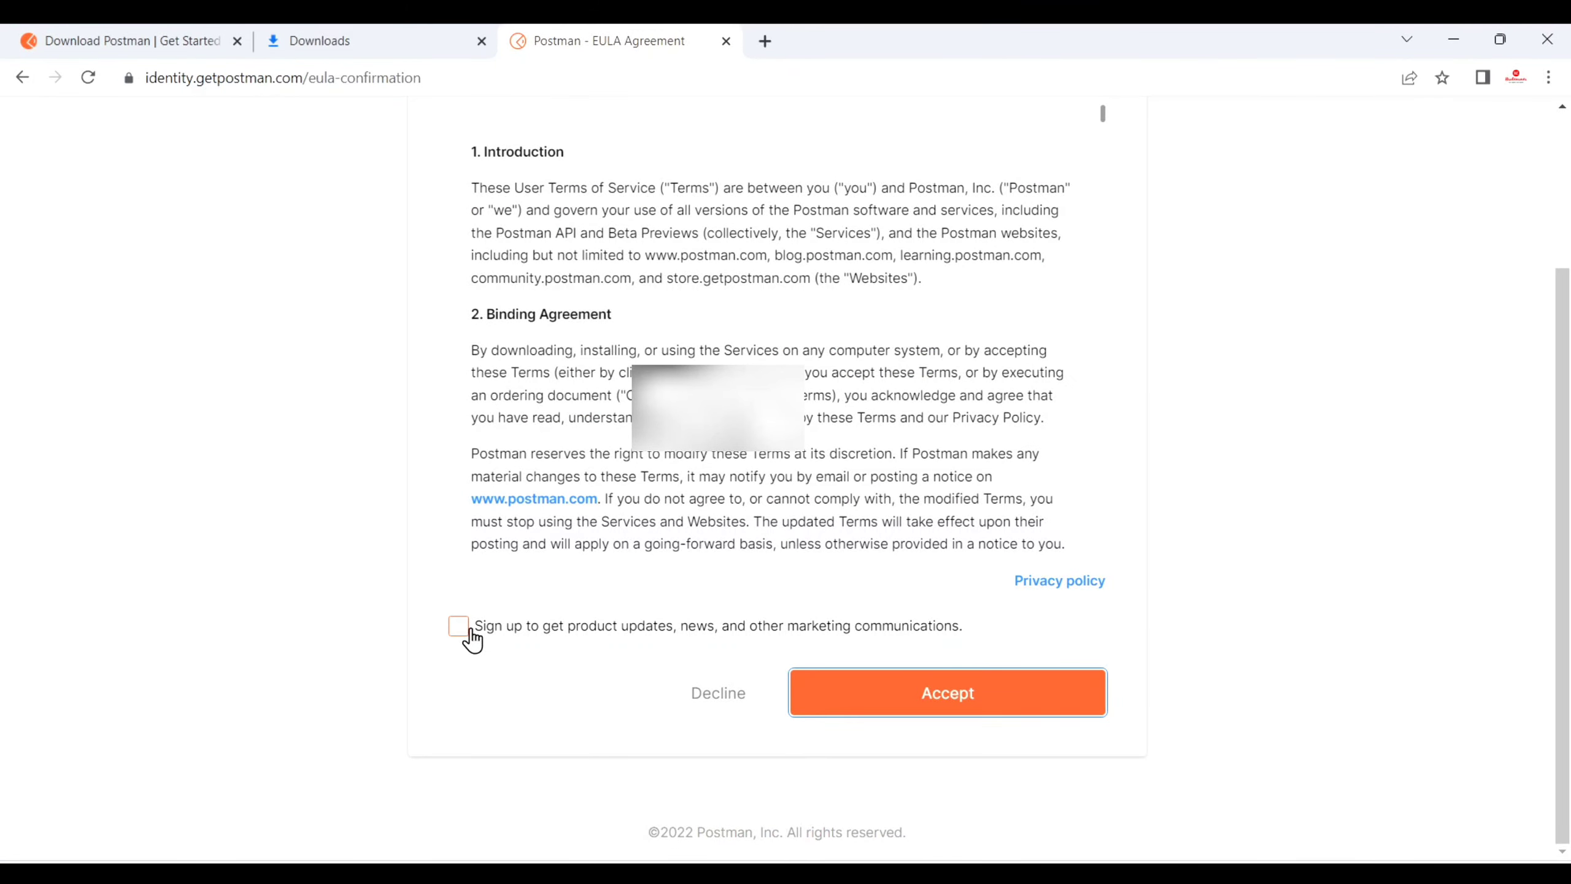
- Opt in to marketing updates and accept Postman's terms of service
left_click(458, 625)
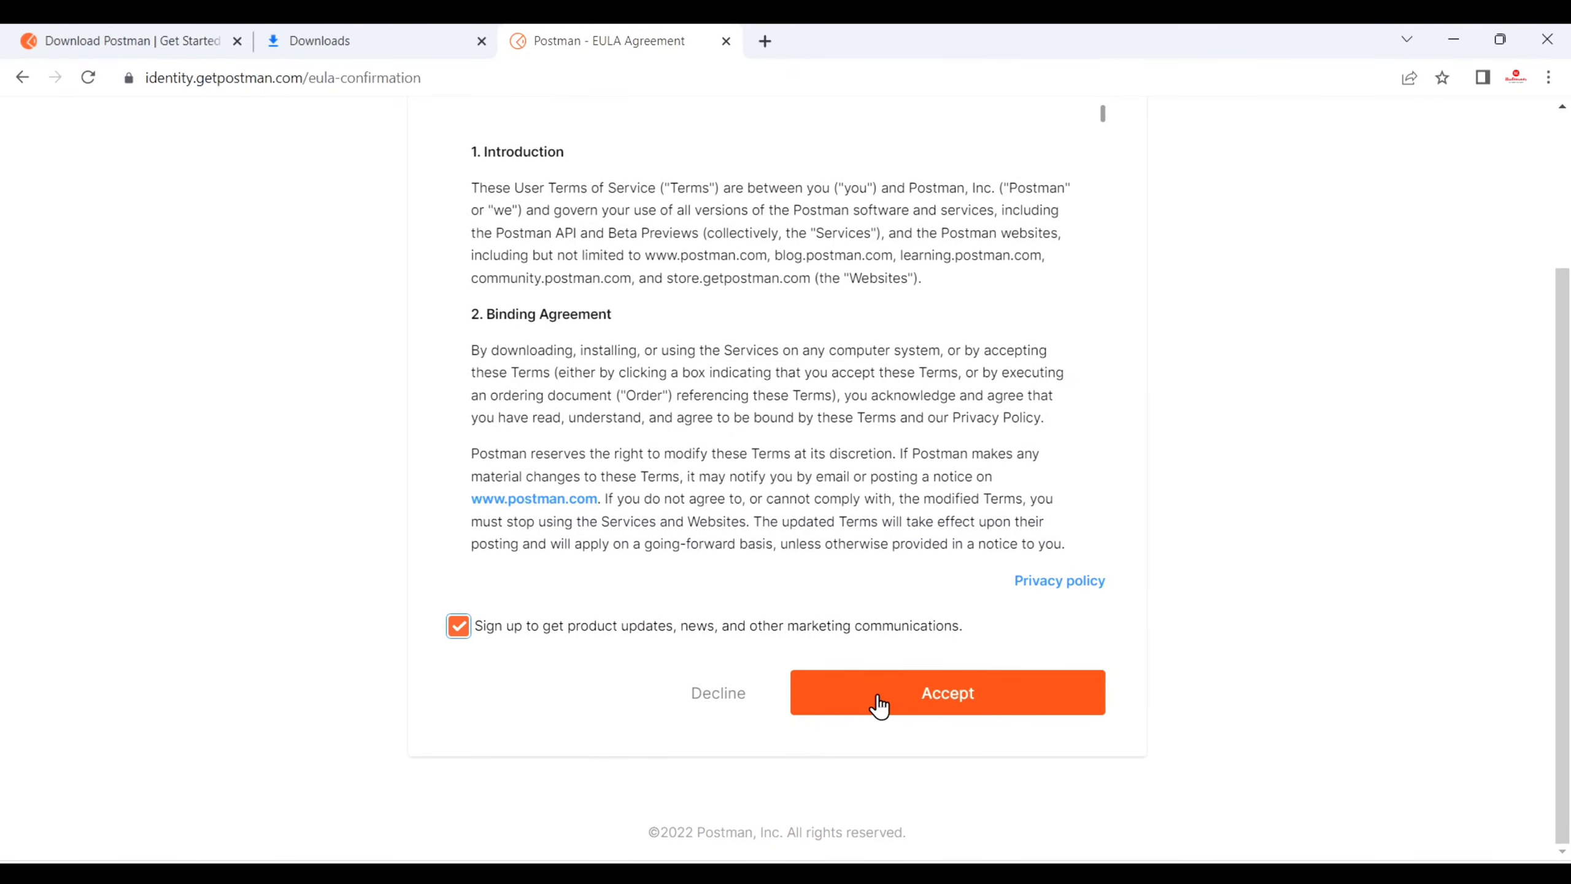
scroll("down", 3)
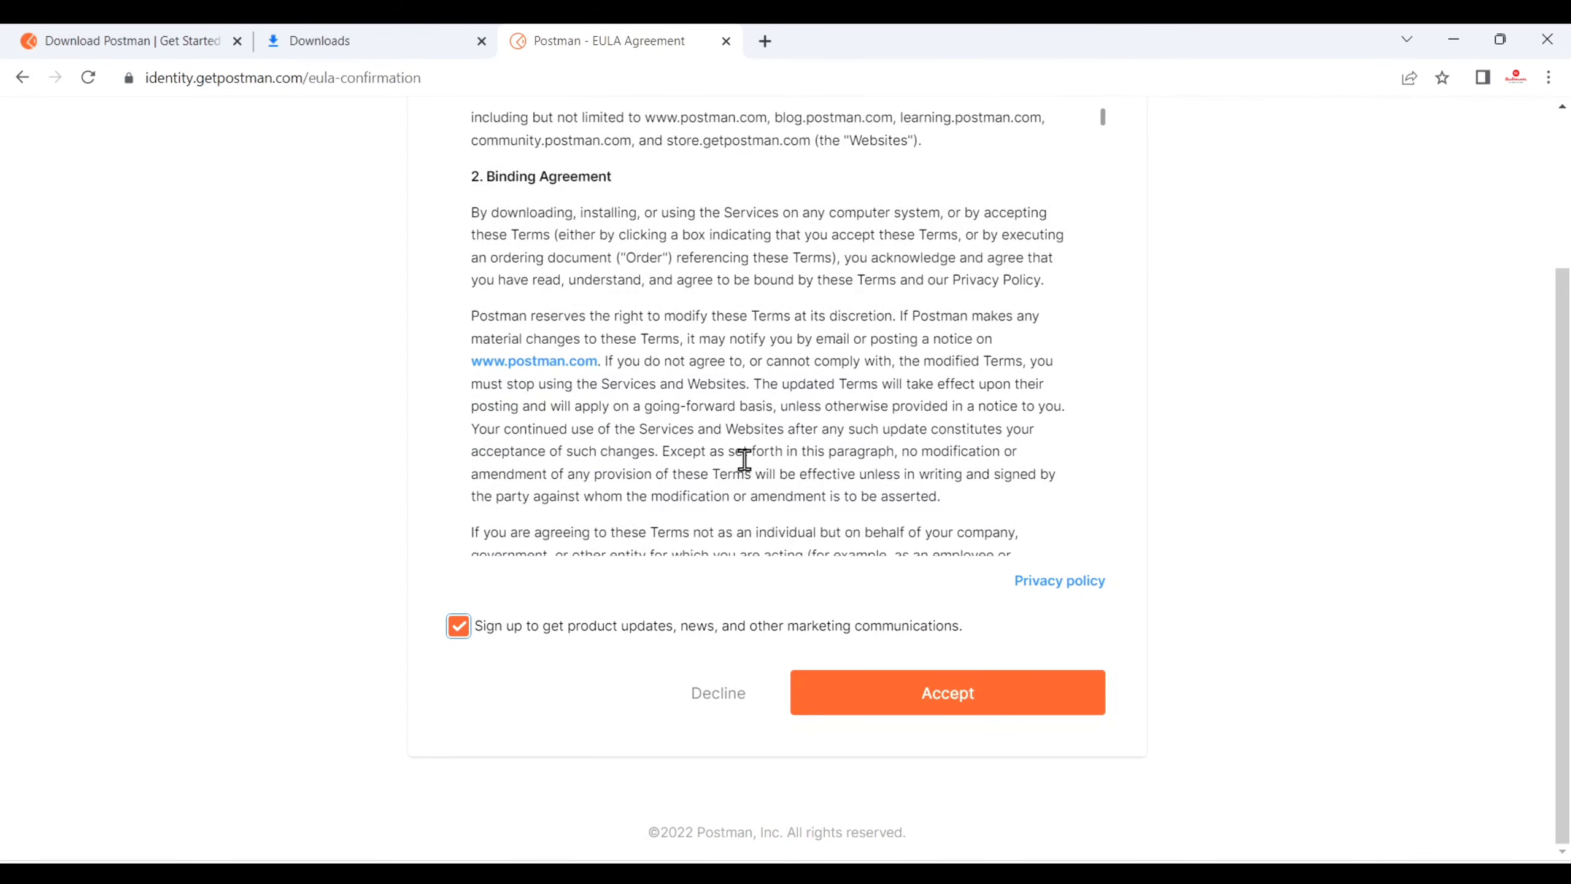
scroll("down", 3)
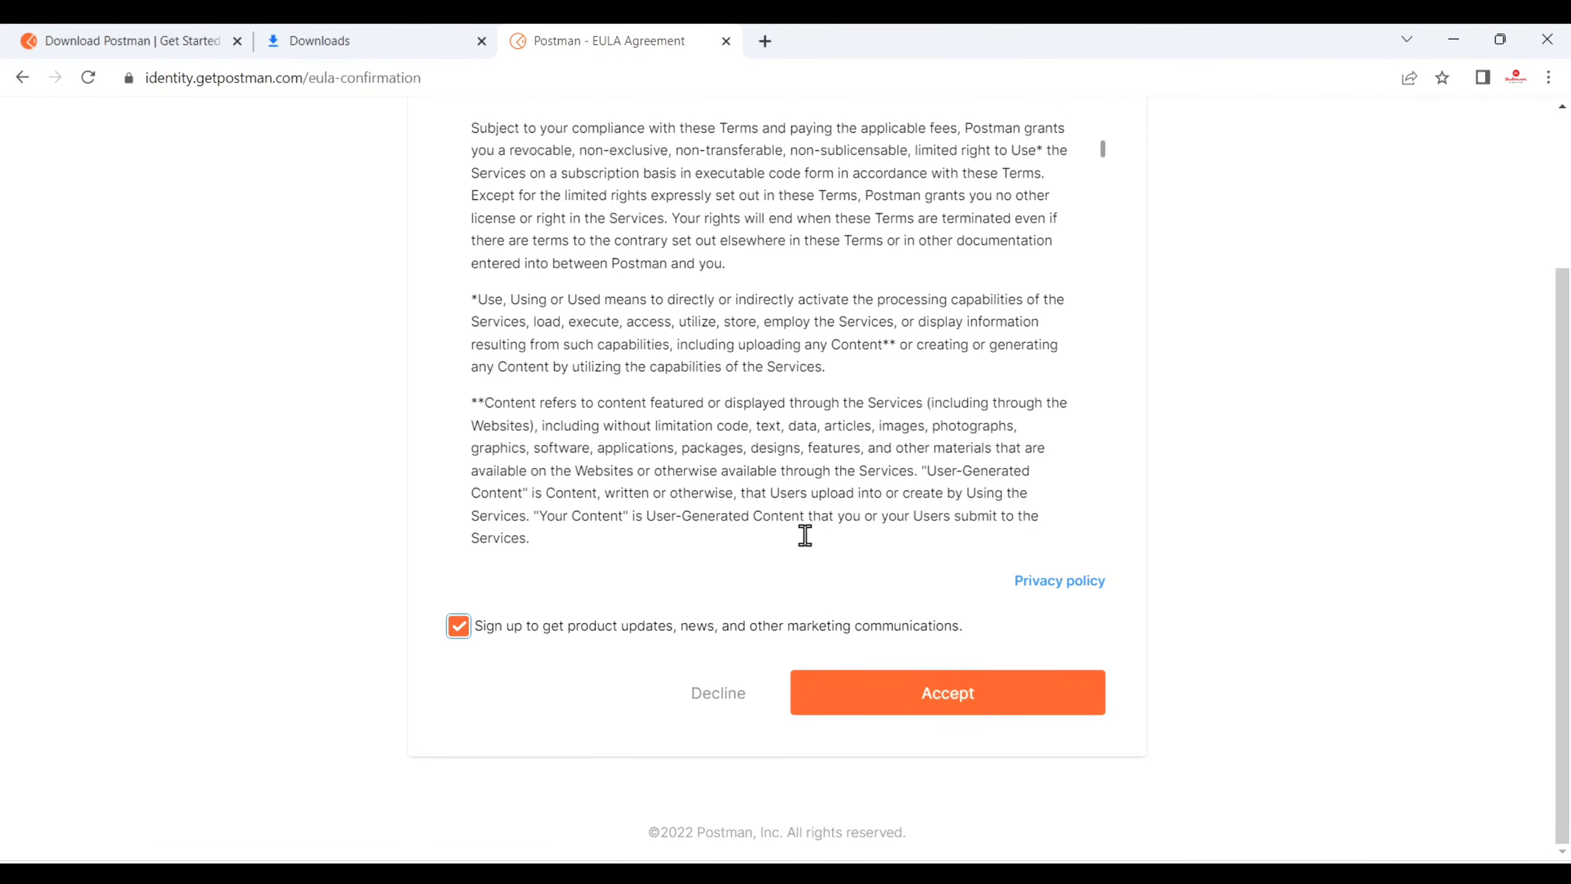
left_click(946, 692)
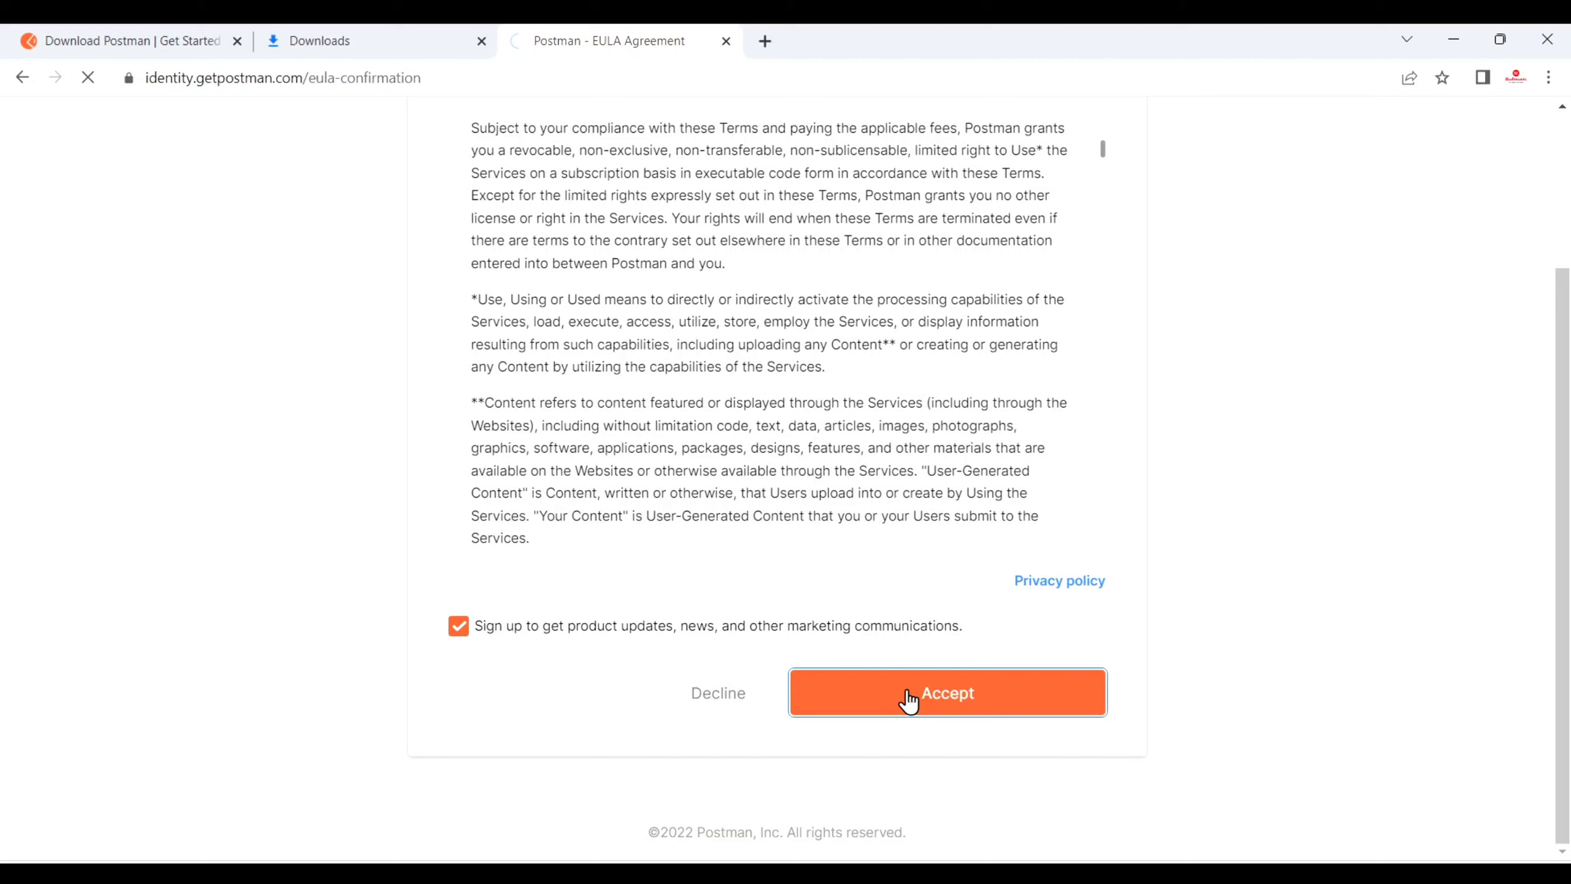
left_click(946, 692)
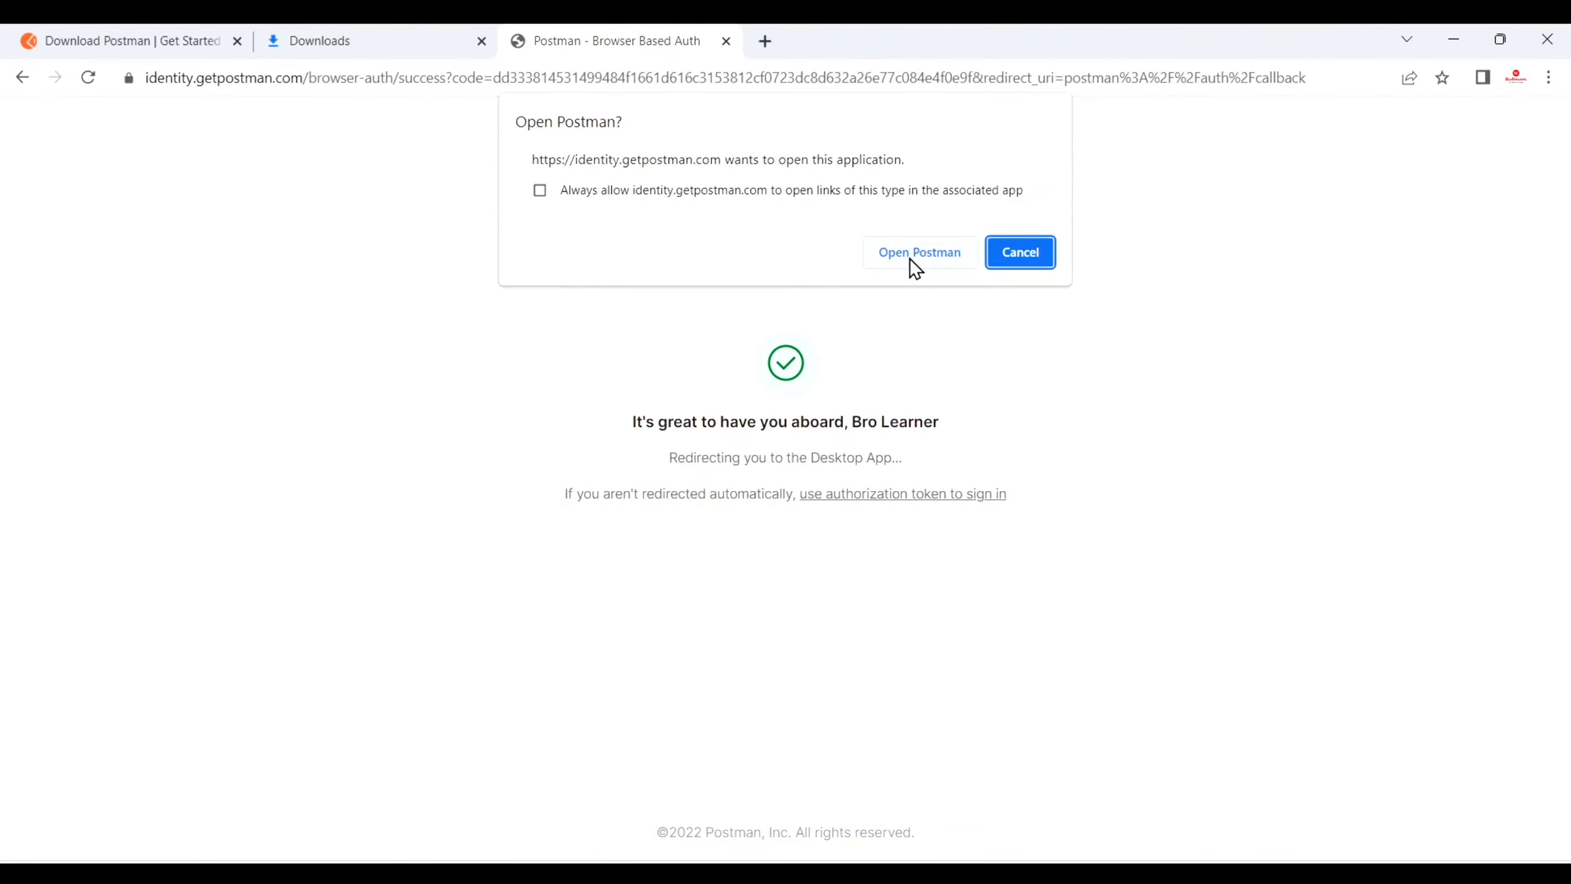
- Confirm the Open Postman? prompt to hand the sign-in to the desktop app
left_click(918, 251)
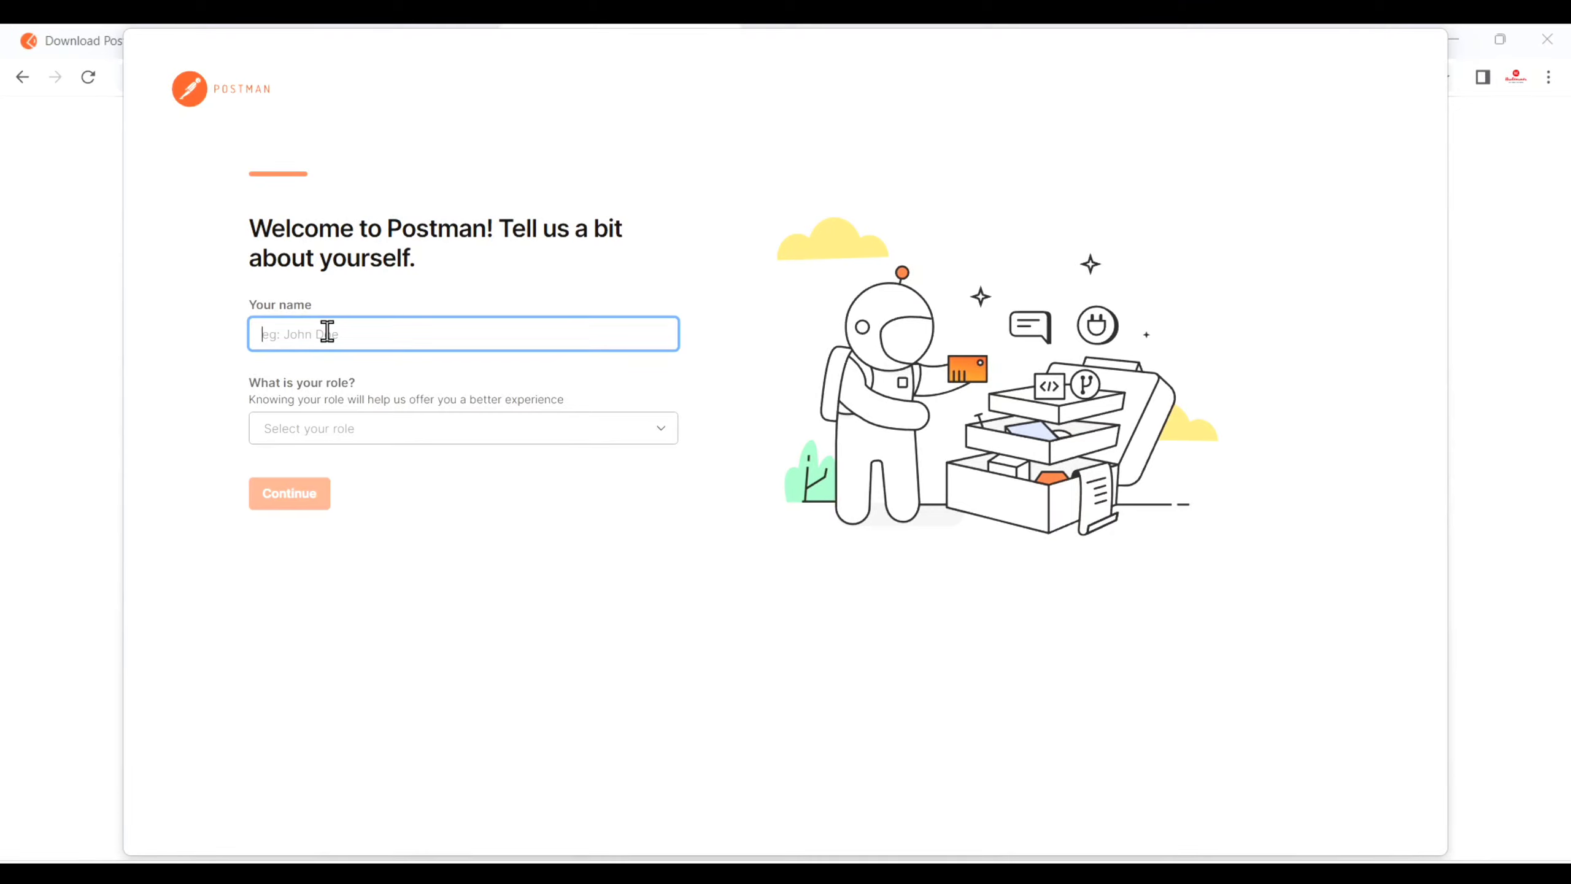
- Submit the welcome profile with the name 'Learner' and role Backend Developer
type("Bro")
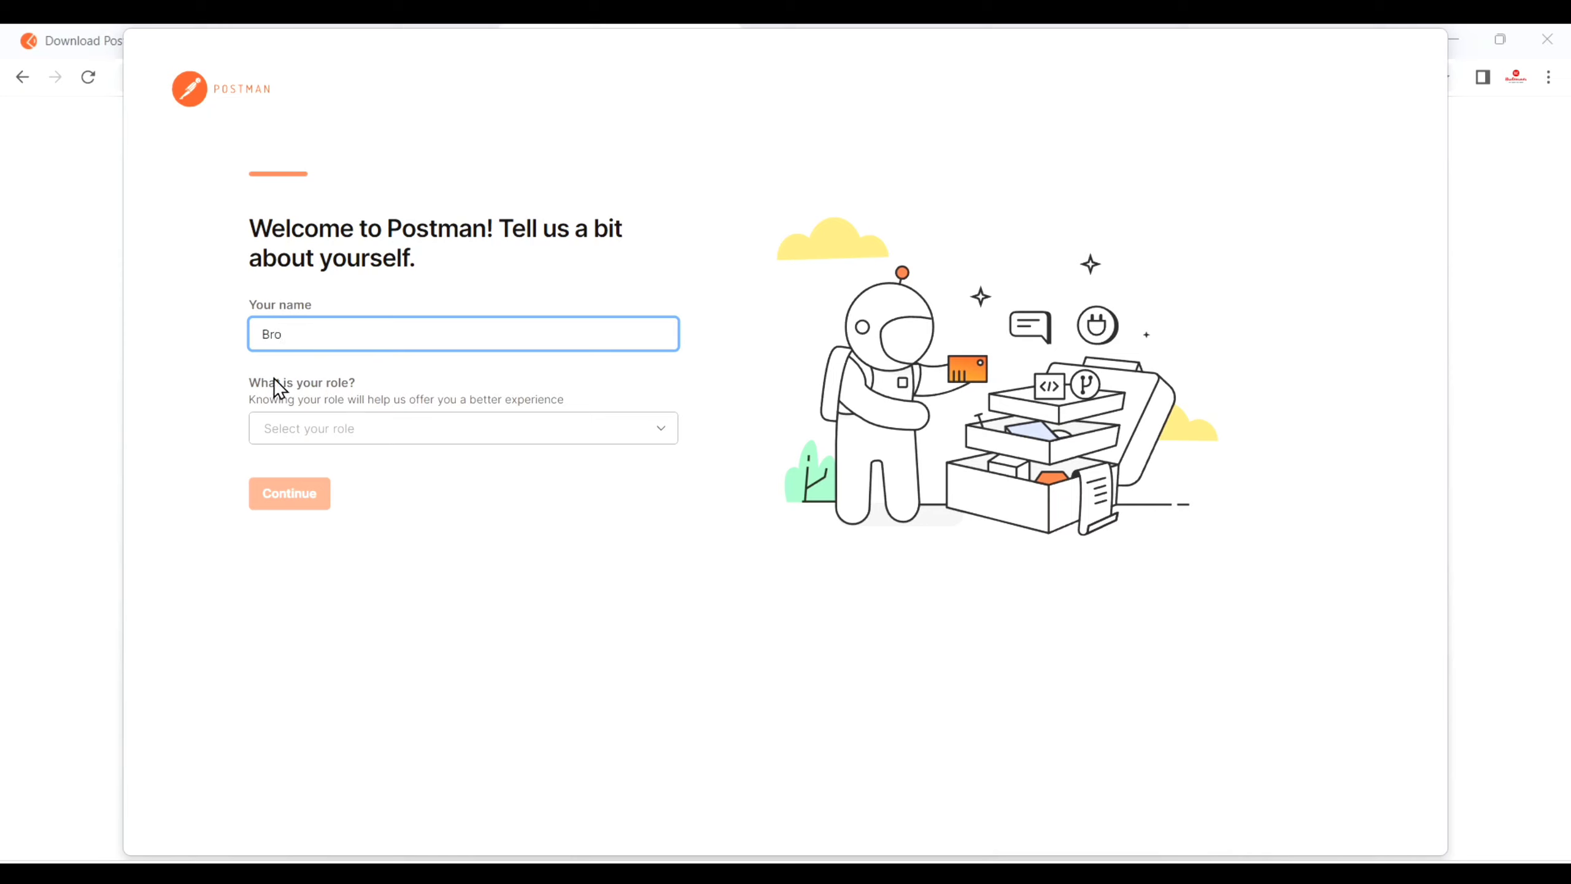
type("Learner")
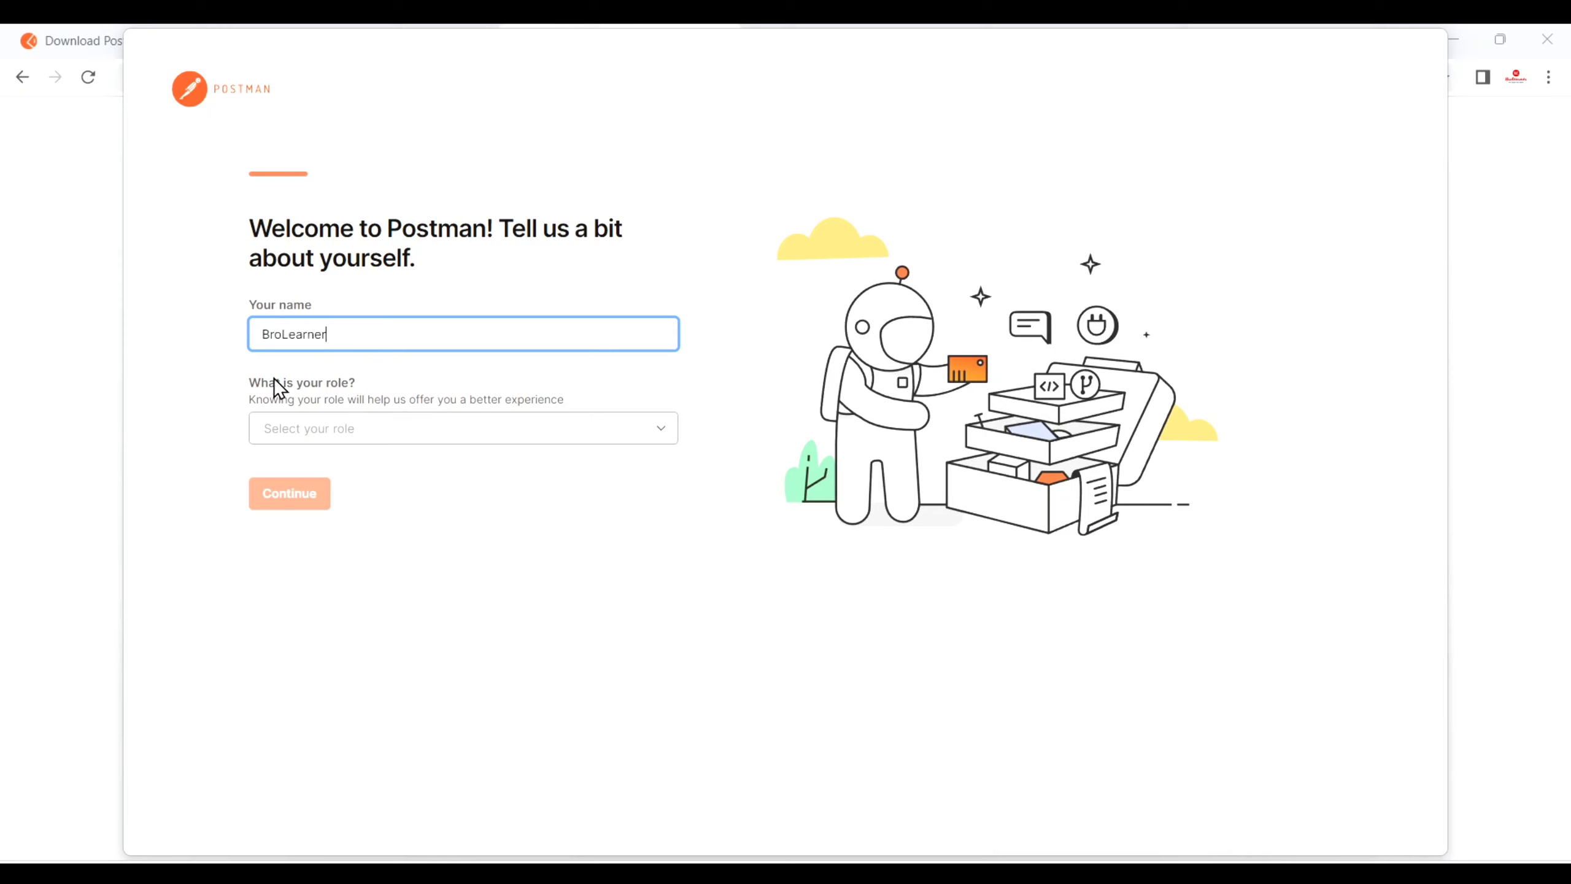
mouse_move(621, 436)
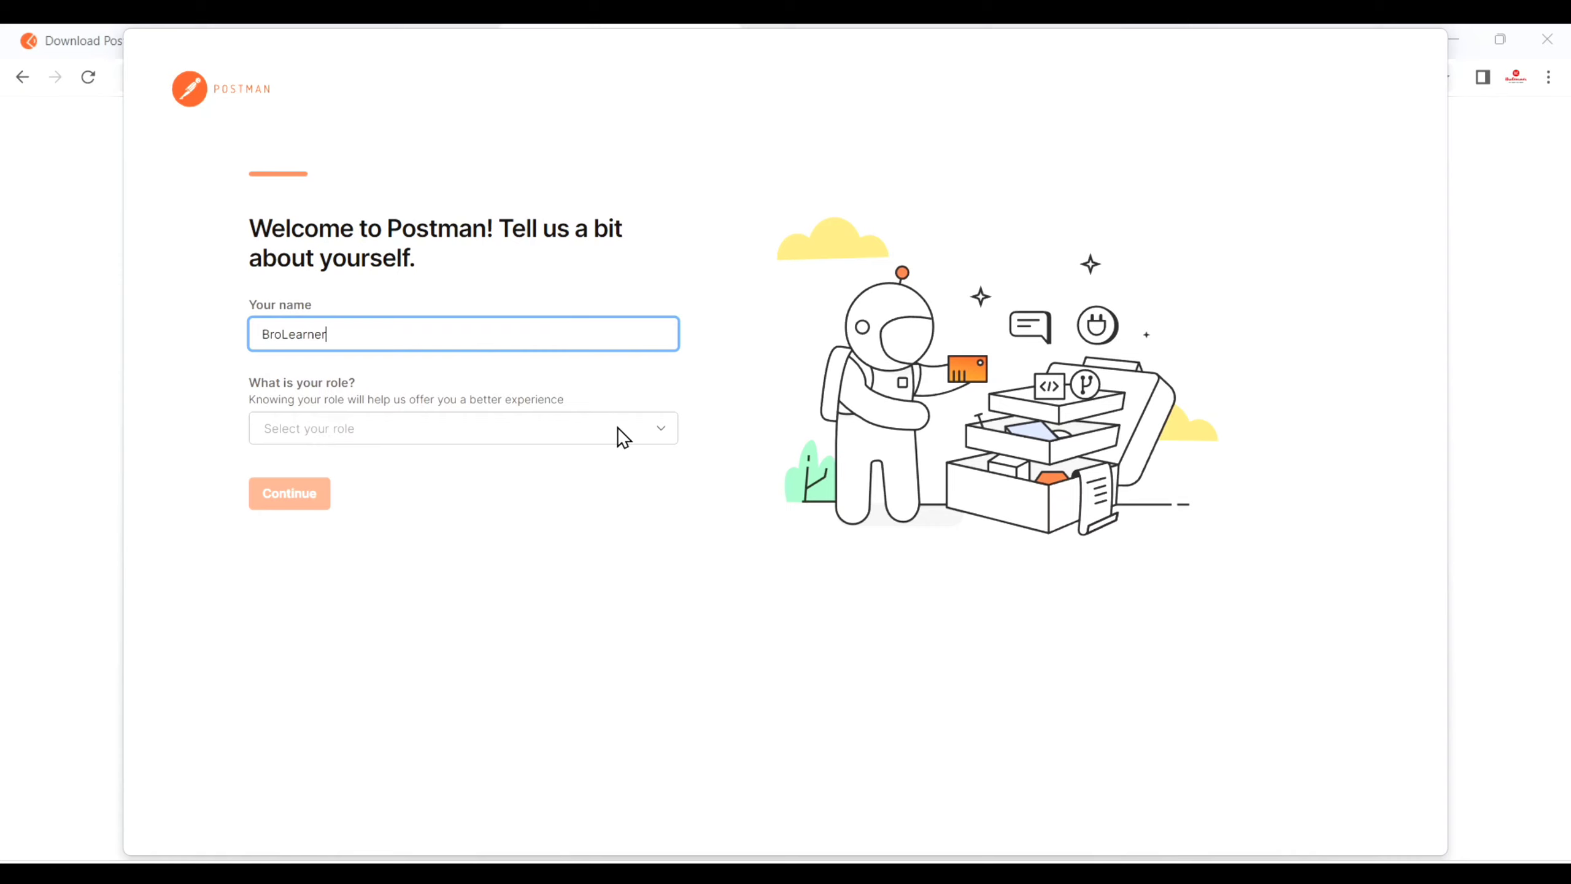
left_click(462, 429)
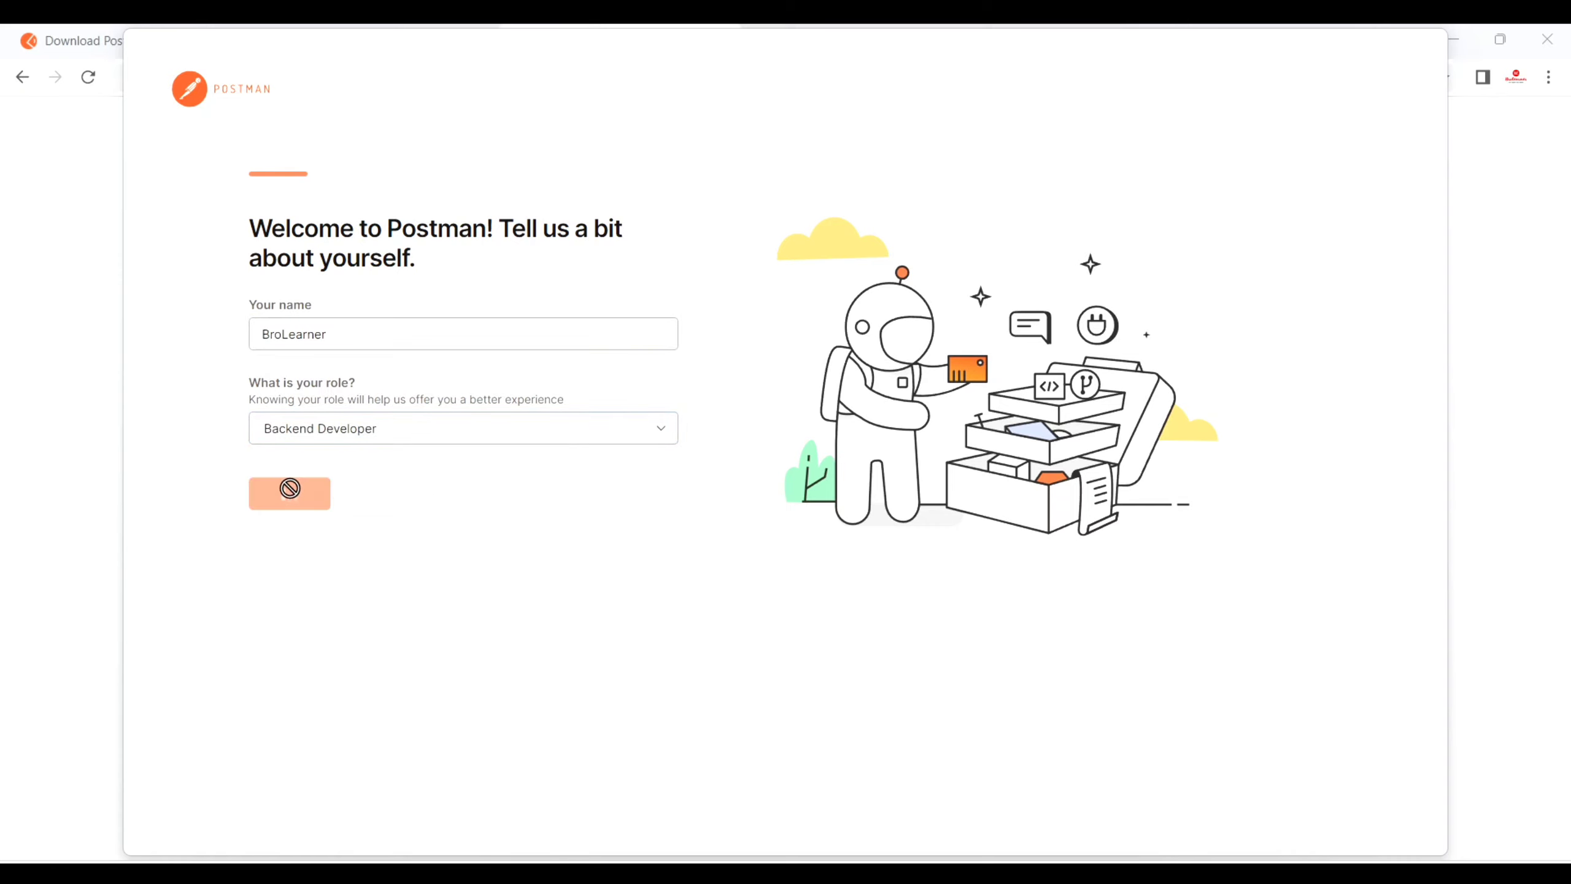
left_click(290, 494)
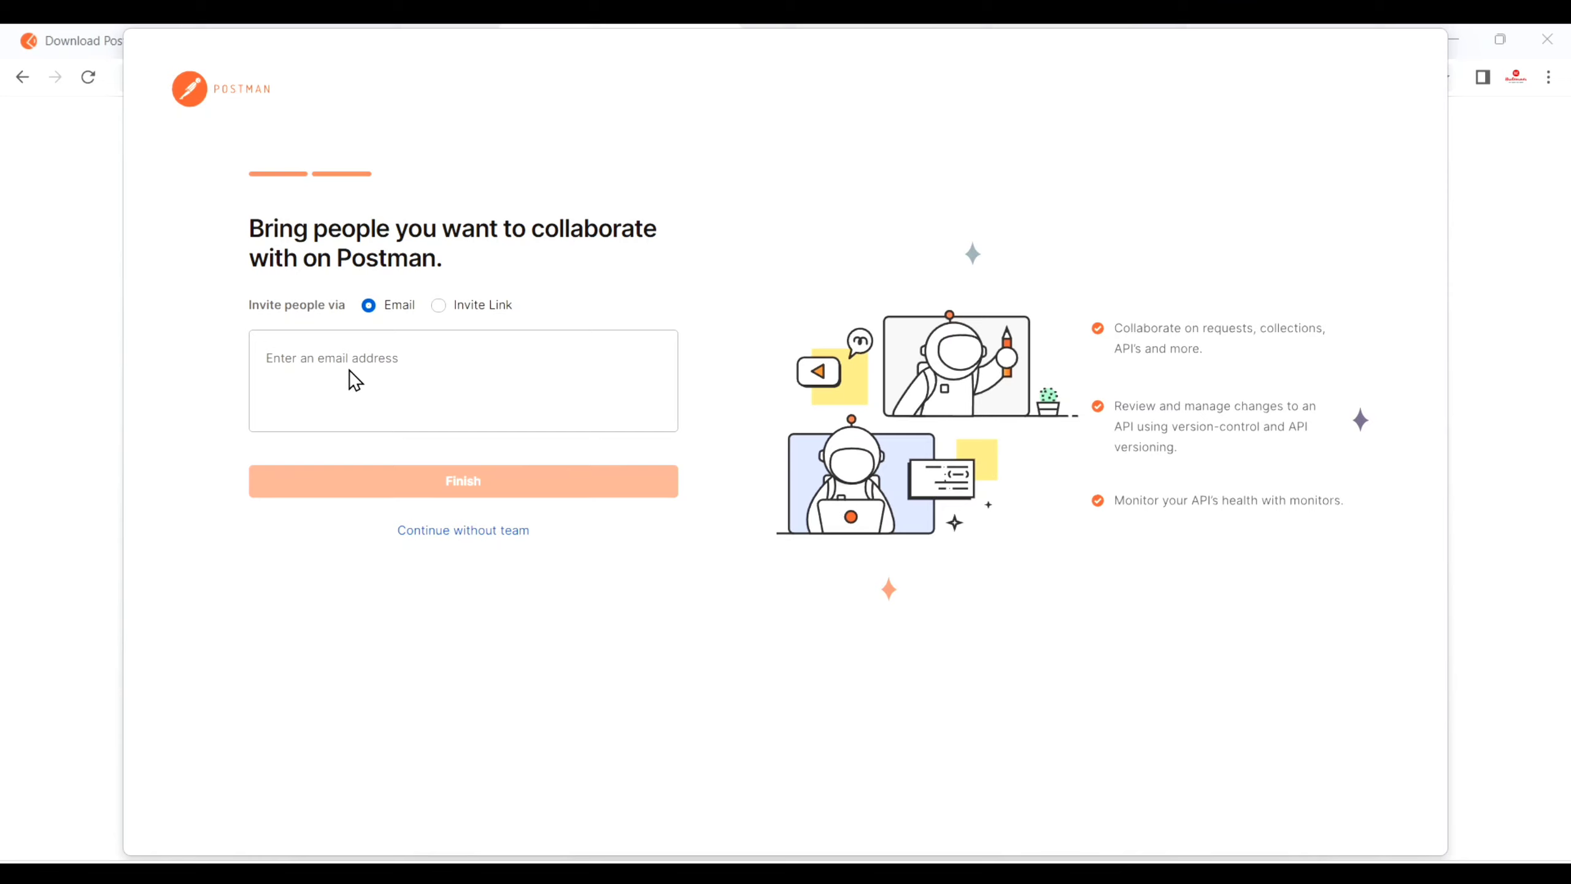
mouse_move(329, 380)
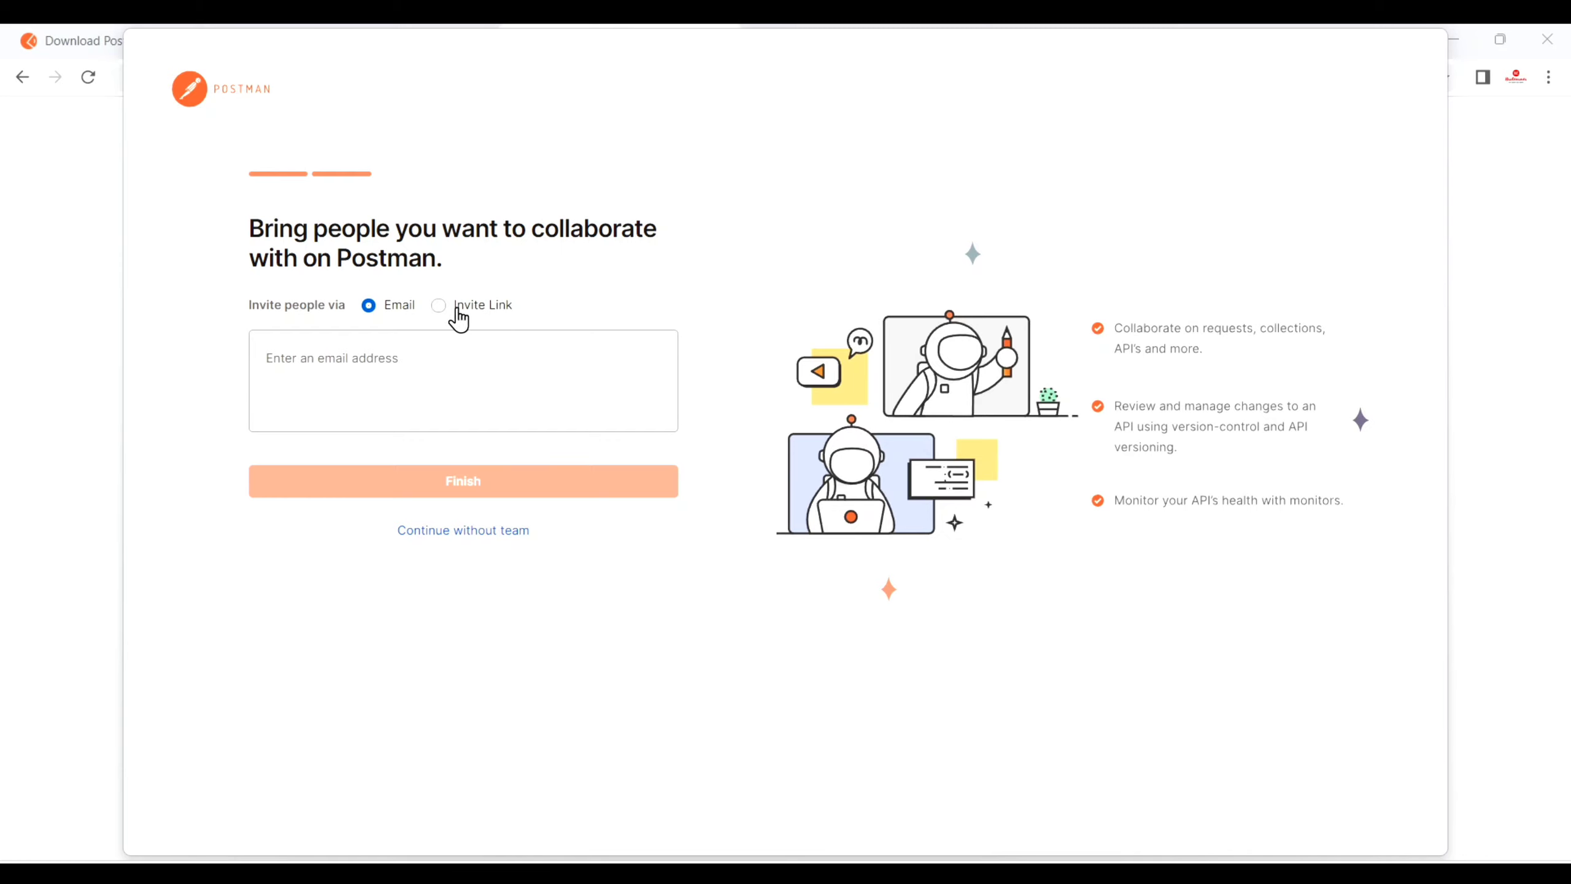
mouse_move(448, 333)
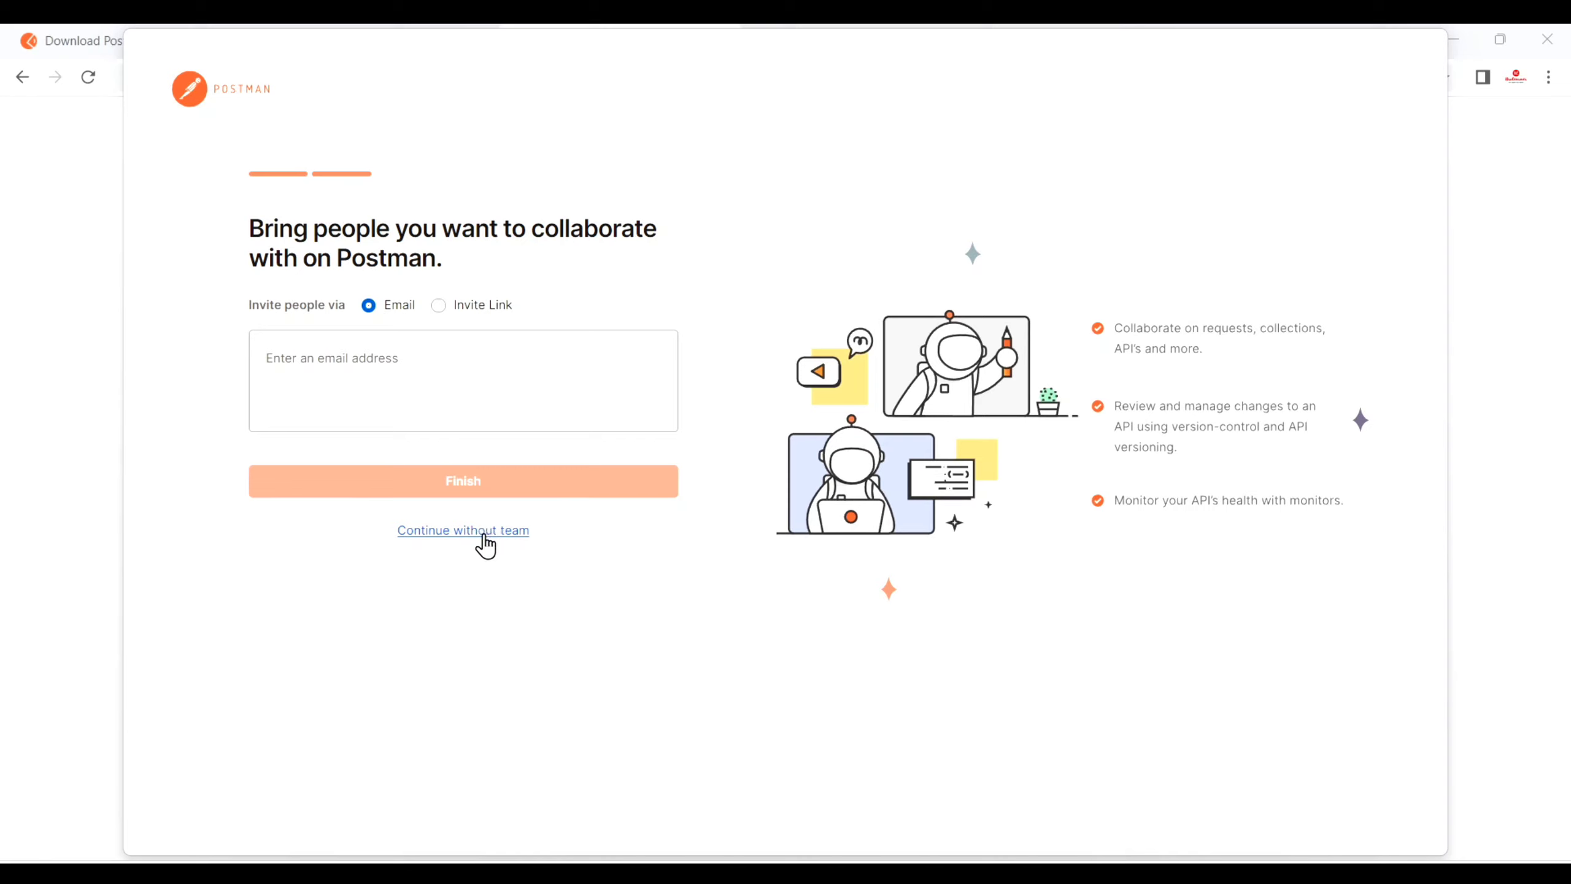
- Continue without a team, skipping collaborator invitations to reach My Workspace
left_click(462, 531)
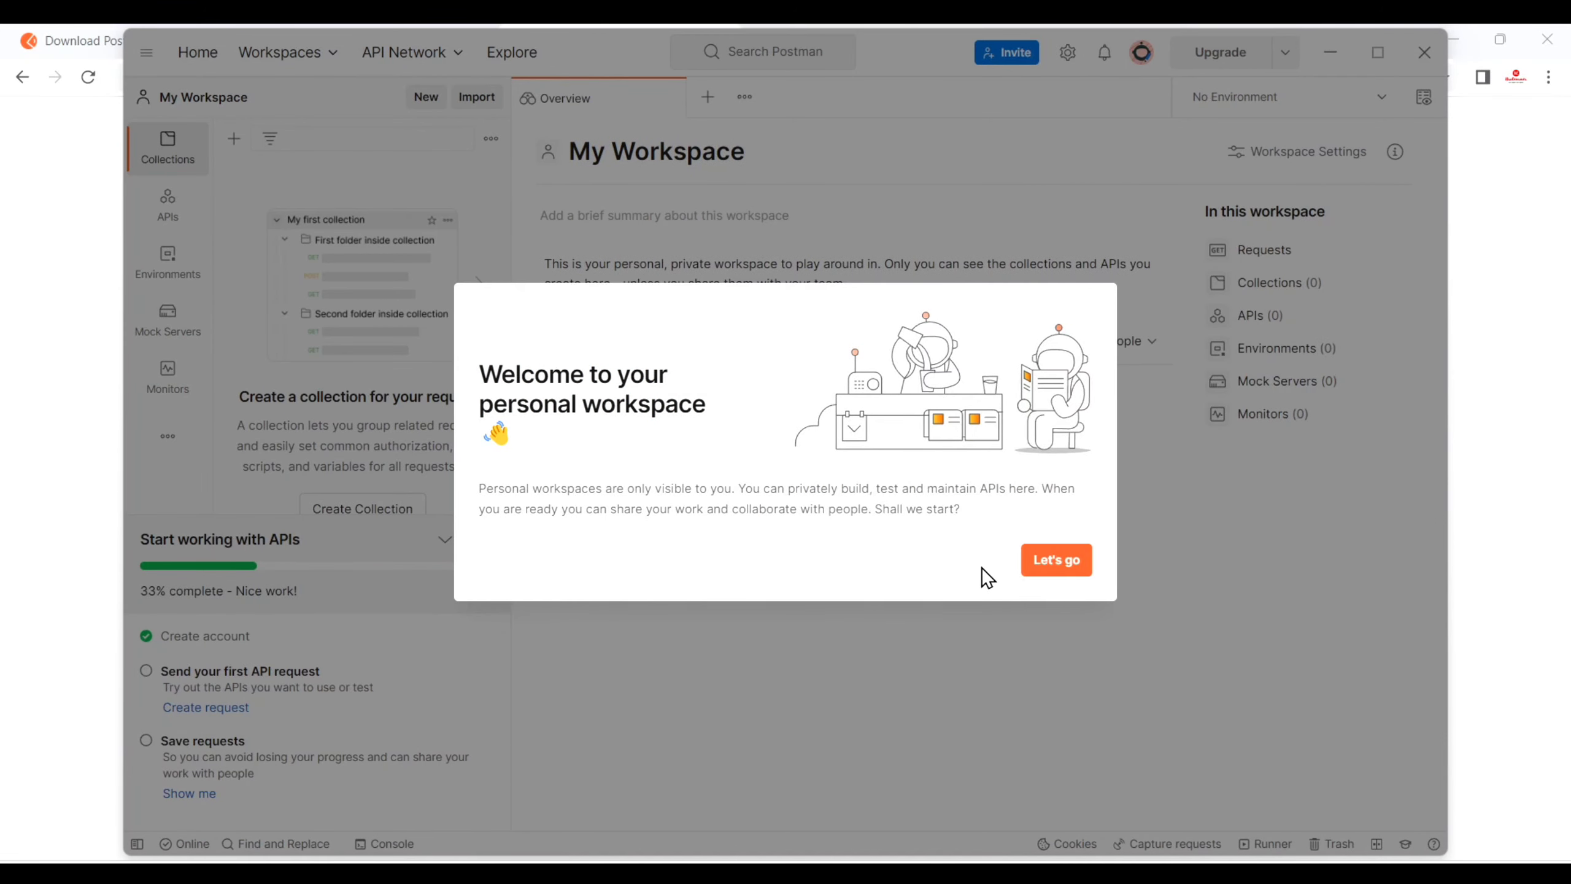
- Dismiss the personal-workspace welcome with Let's go, leaving the My Workspace overview
left_click(1055, 560)
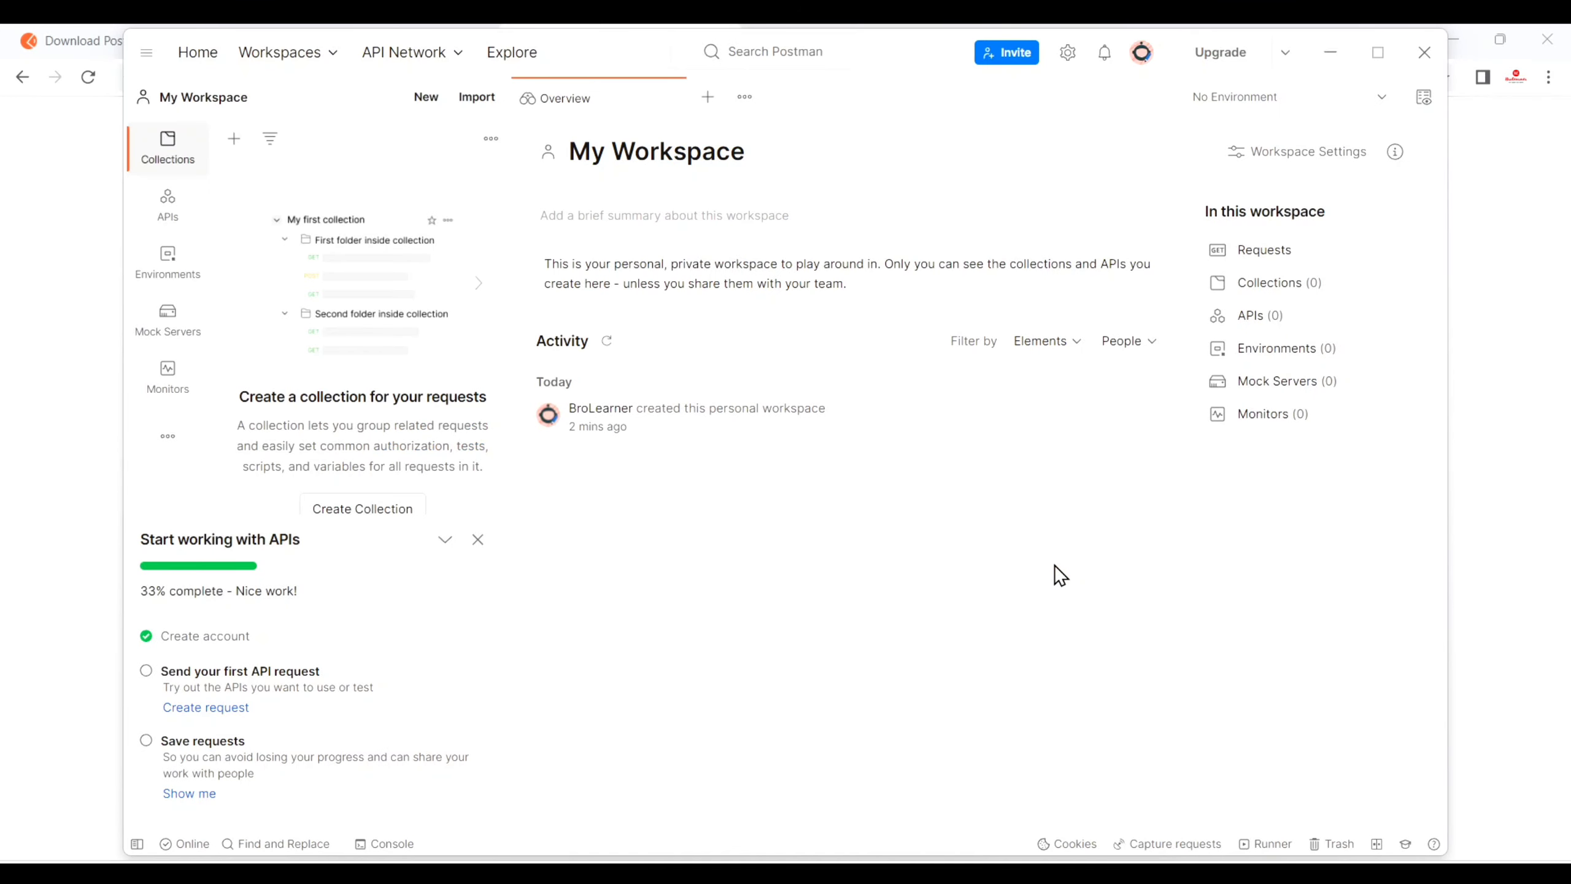
mouse_move(857, 672)
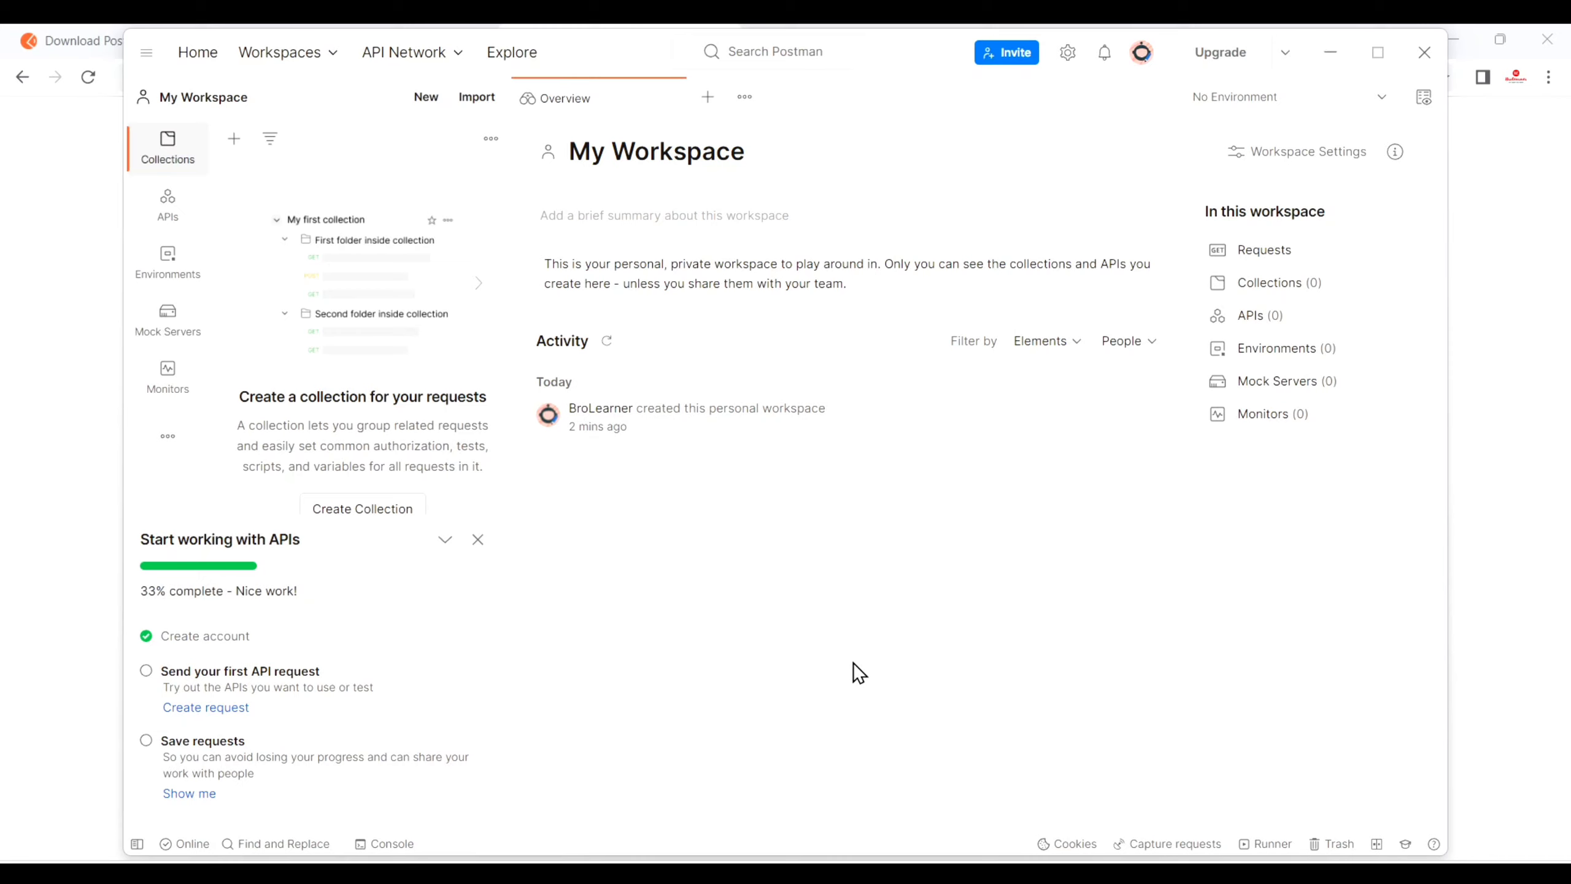